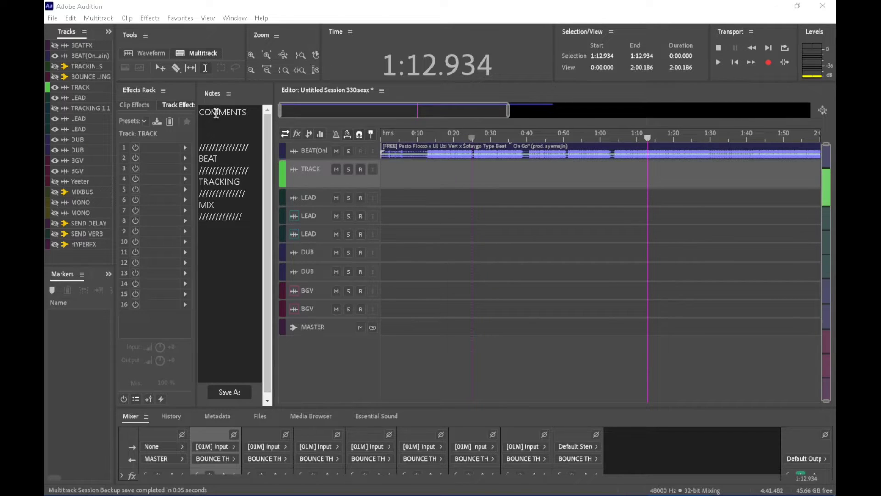
Step: Move the playhead to about 0:03 on the session timeline
click(393, 135)
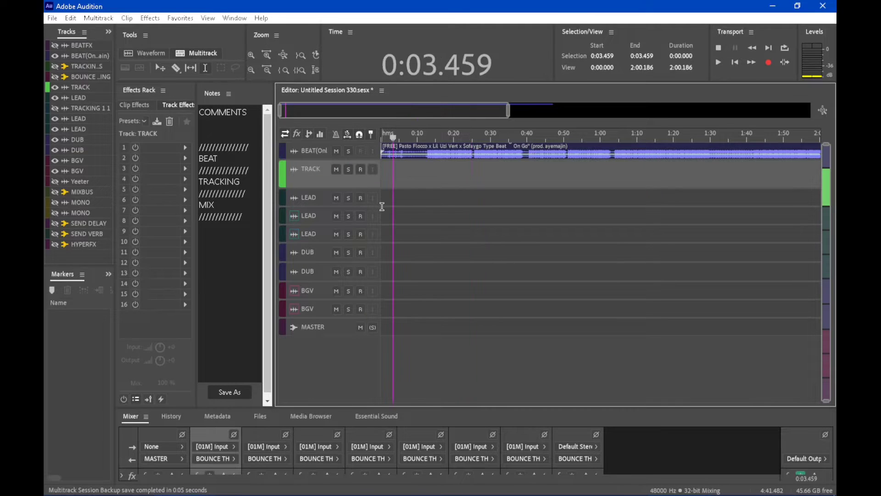
mouse_move(595, 386)
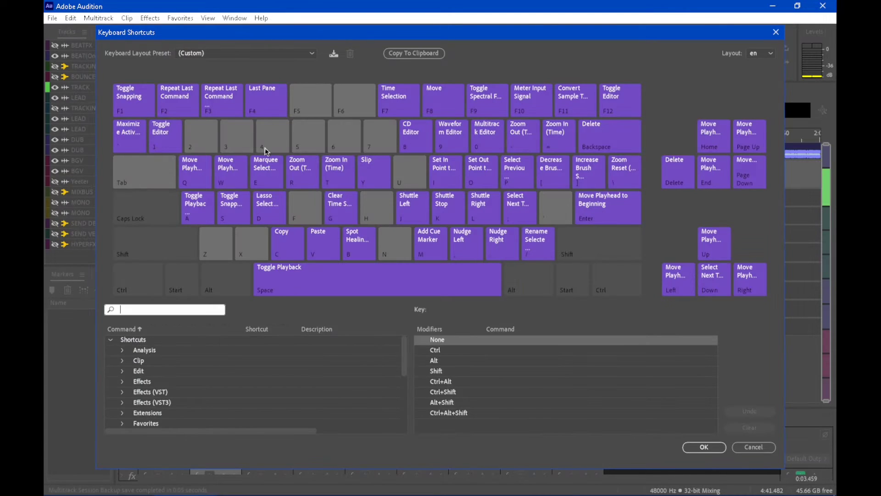
Step: Review the Keyboard Layout Preset options in the Keyboard Shortcuts dialog
click(246, 52)
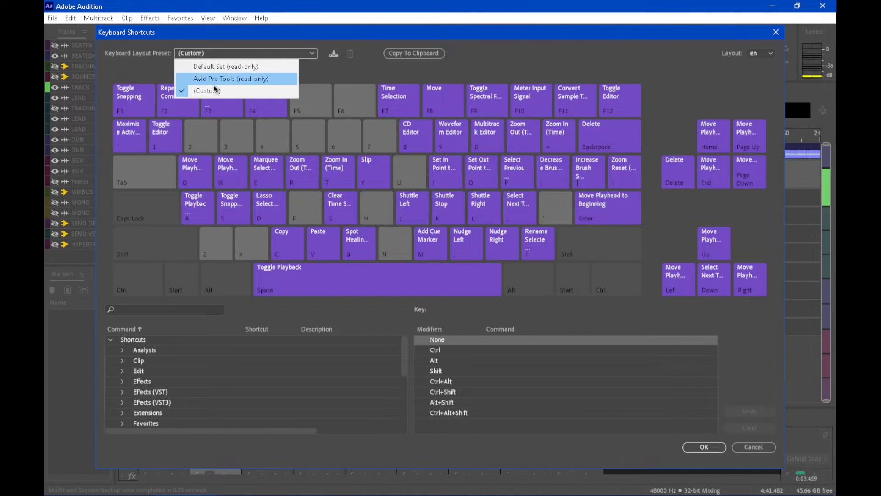
mouse_move(211, 86)
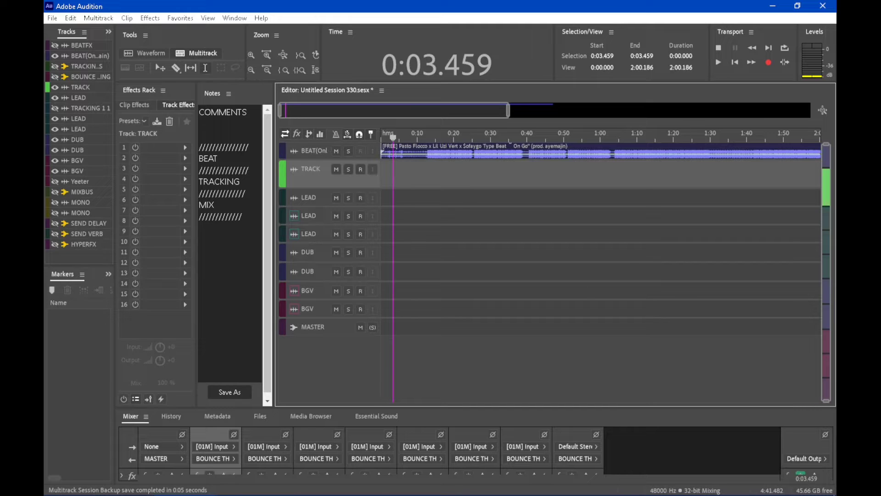
mouse_move(487, 340)
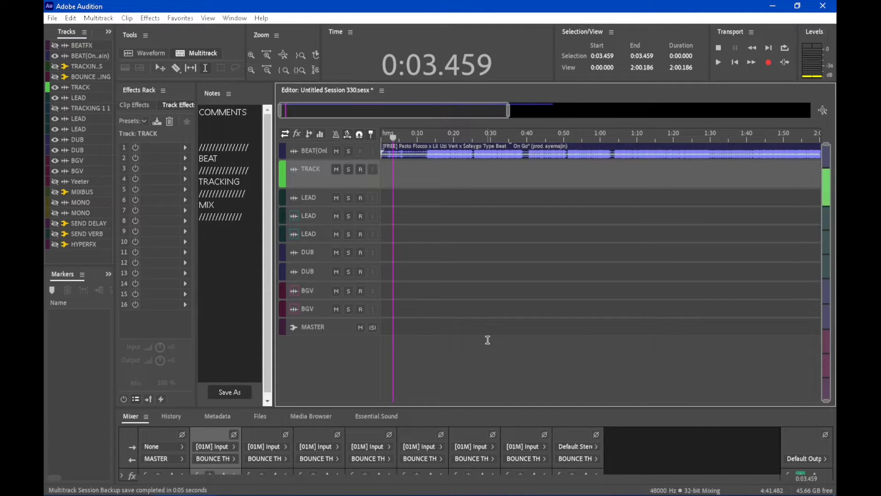
mouse_move(487, 340)
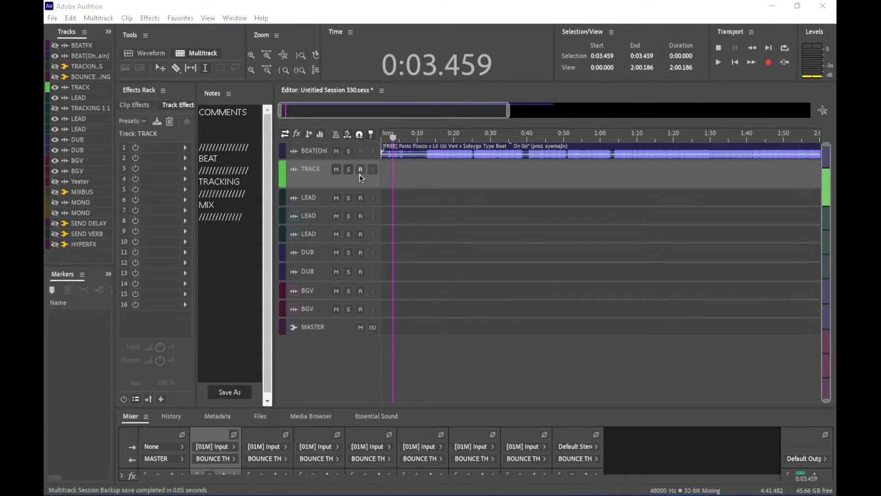
Step: Arm TRACK, toggle input monitoring, and record a vocal take from the session start
click(372, 169)
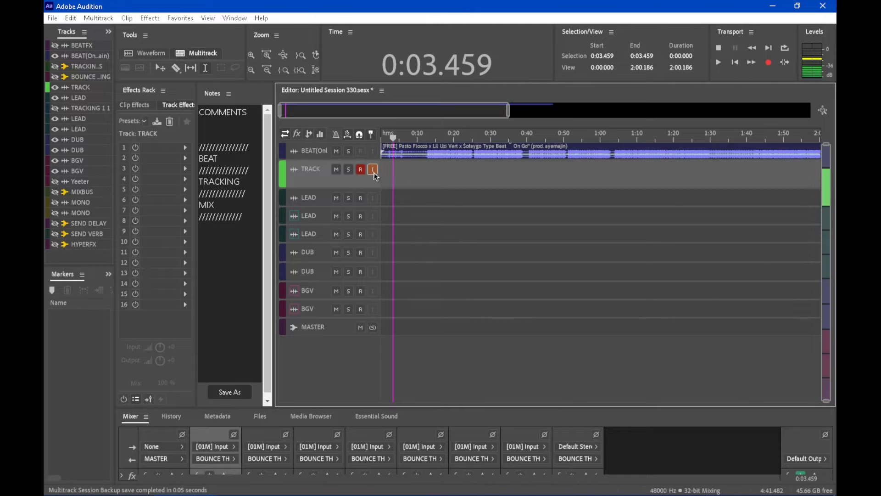
click(371, 169)
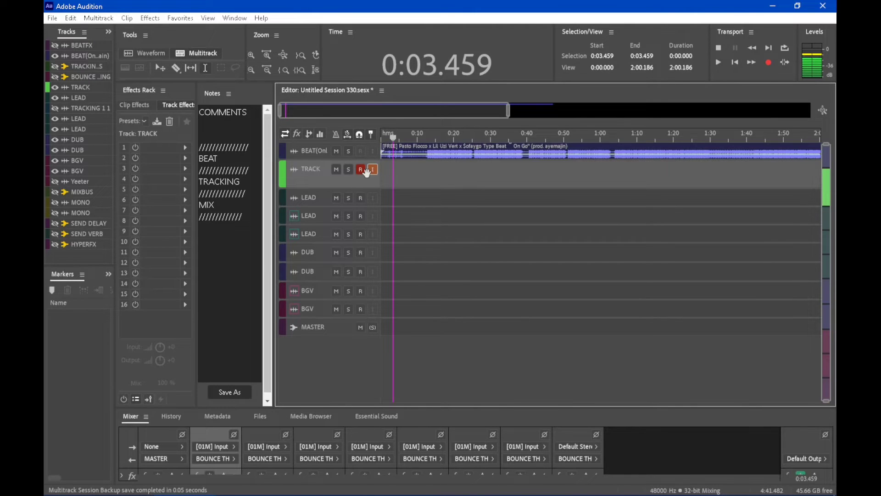
click(372, 169)
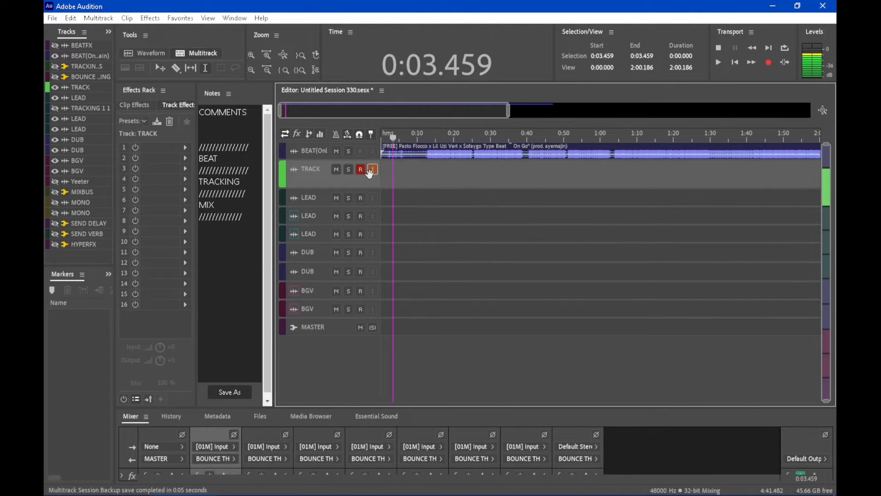
click(373, 169)
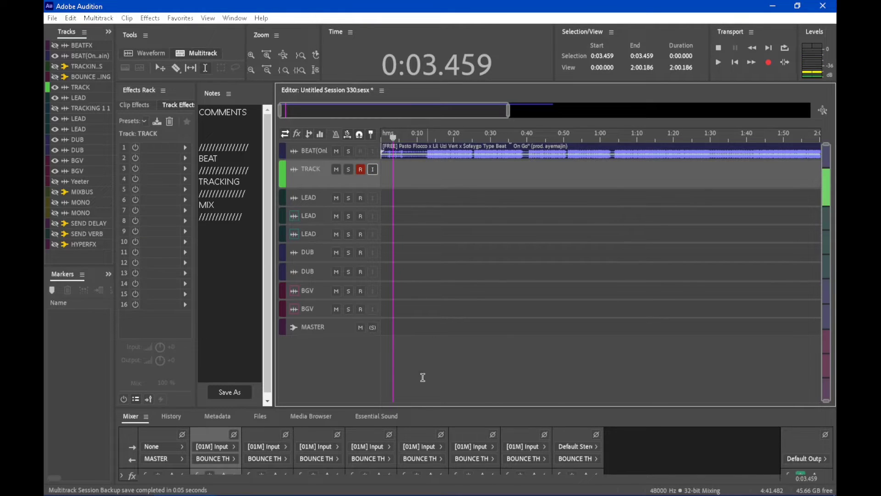
click(734, 62)
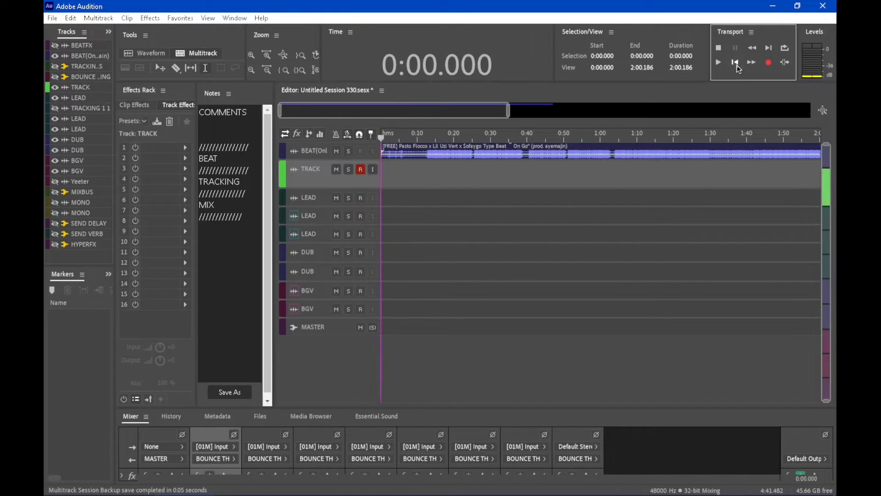
click(769, 62)
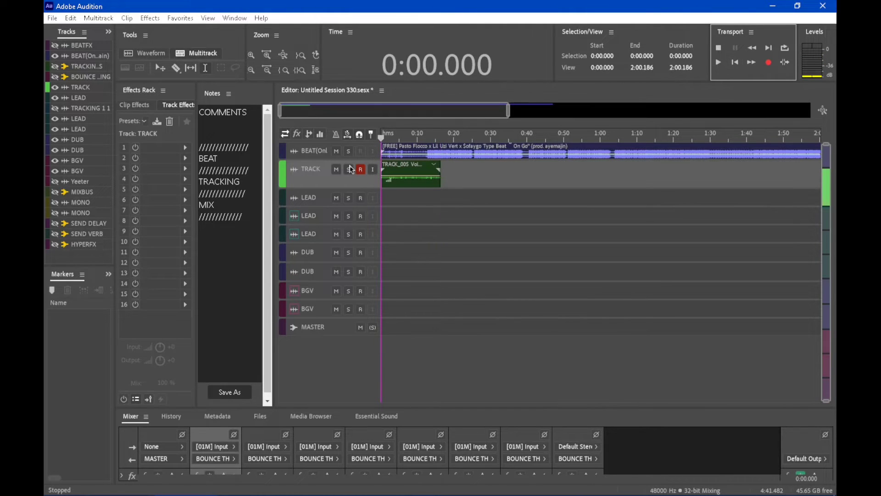
Step: Edit TRACK_005.wav in Waveform view, then play back and stop the cleaned, normalized vocal
click(719, 63)
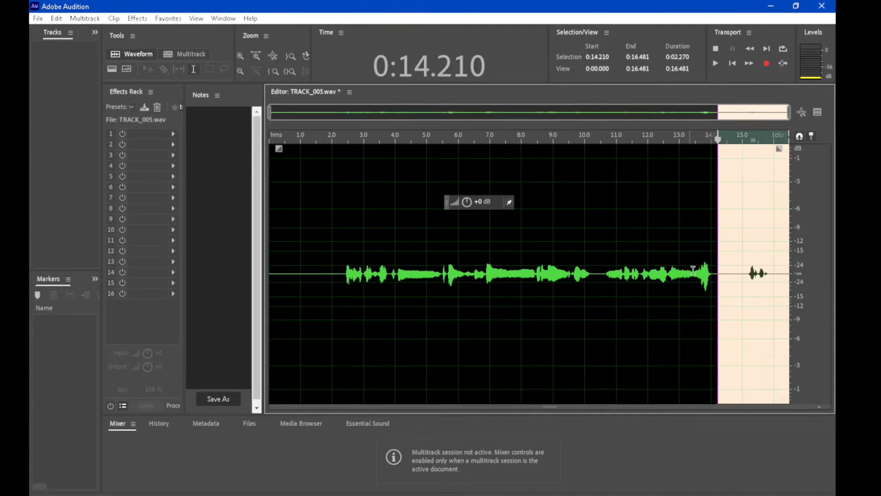
mouse_move(302, 308)
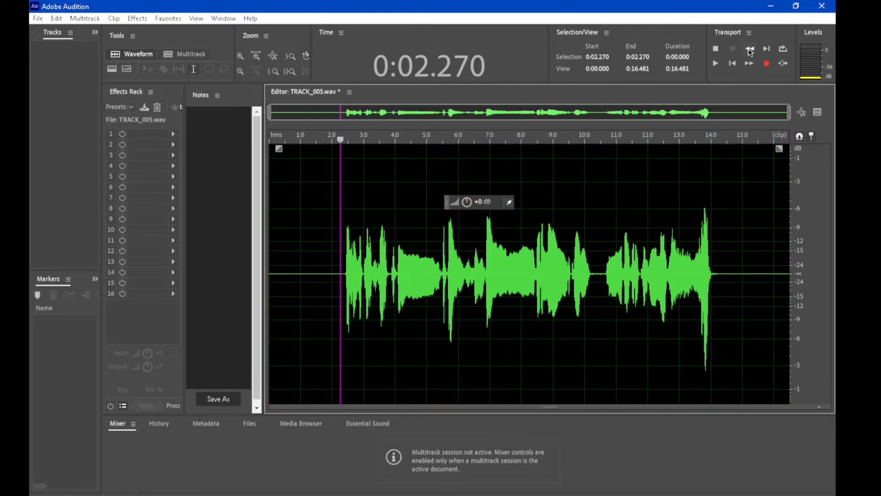
click(715, 63)
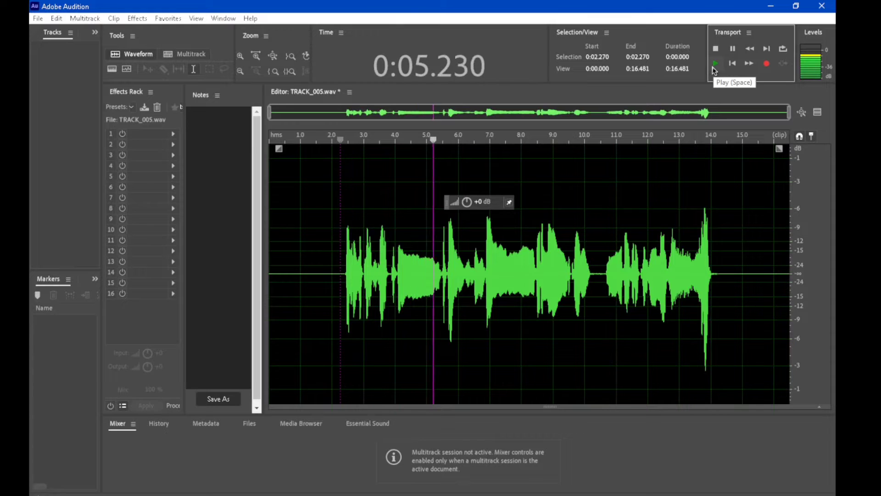
click(715, 63)
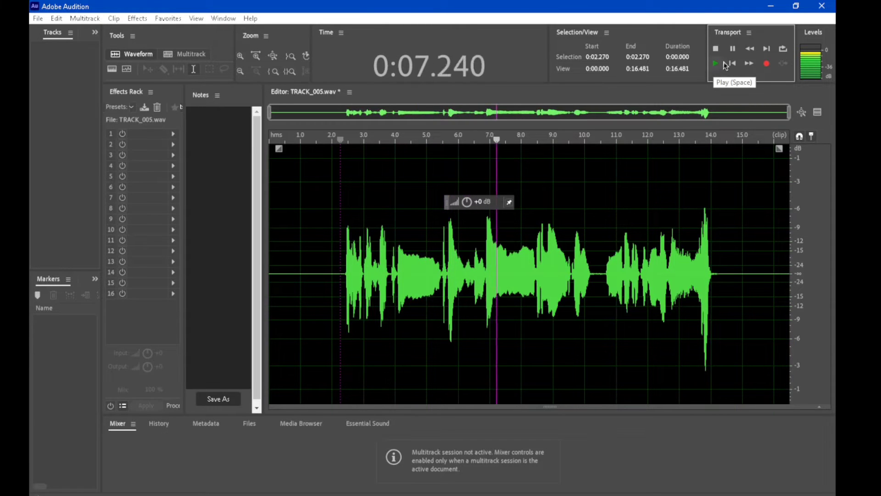
click(715, 63)
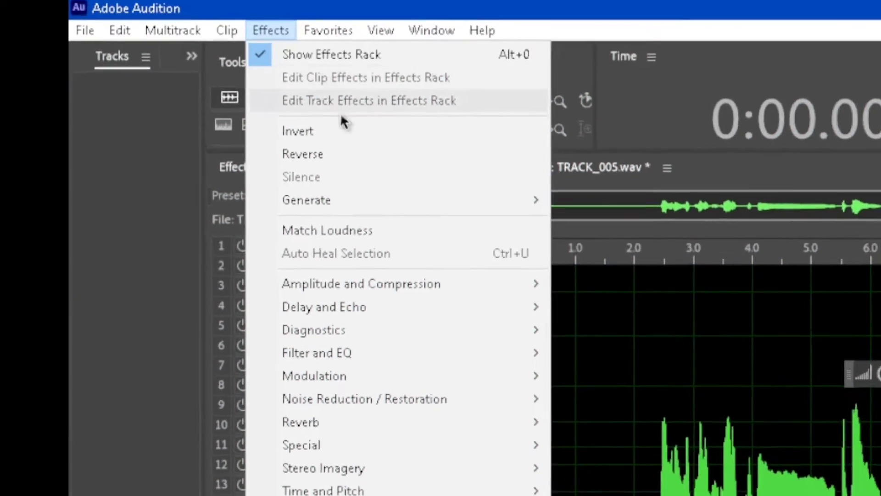
mouse_move(303, 154)
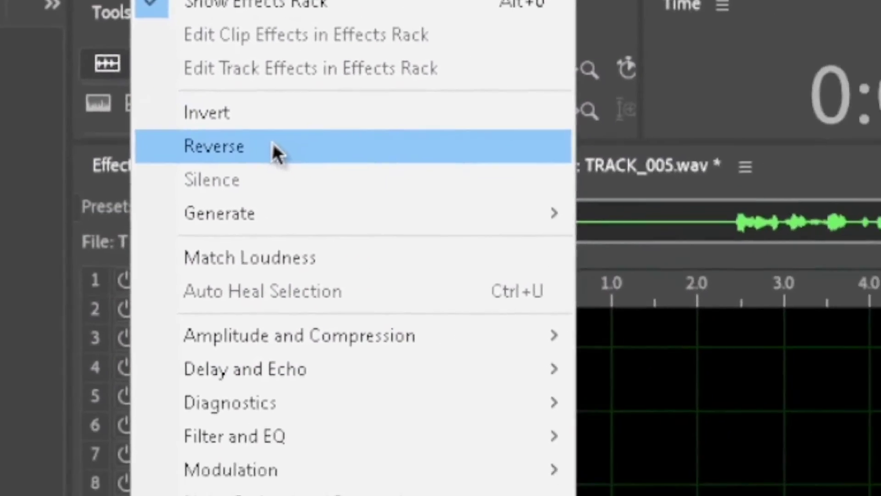
Step: Reverse the TRACK_005.wav waveform with the Reverse effect
click(213, 146)
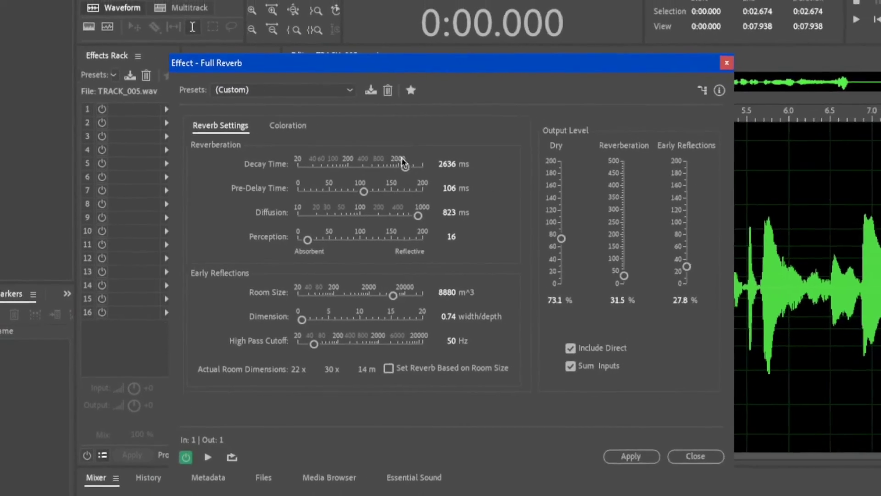
Step: Set Full Reverb decay time to 3202 ms, browse the presets, and apply it
drag(405, 163, 368, 187)
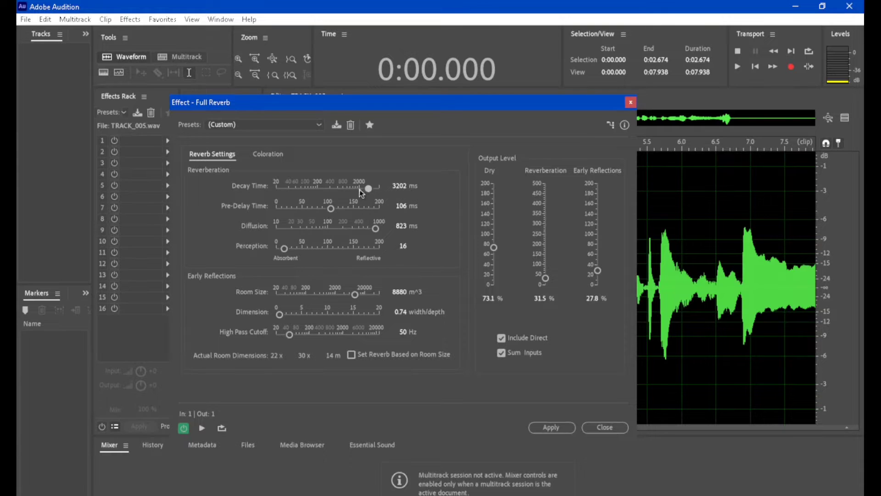
mouse_move(278, 153)
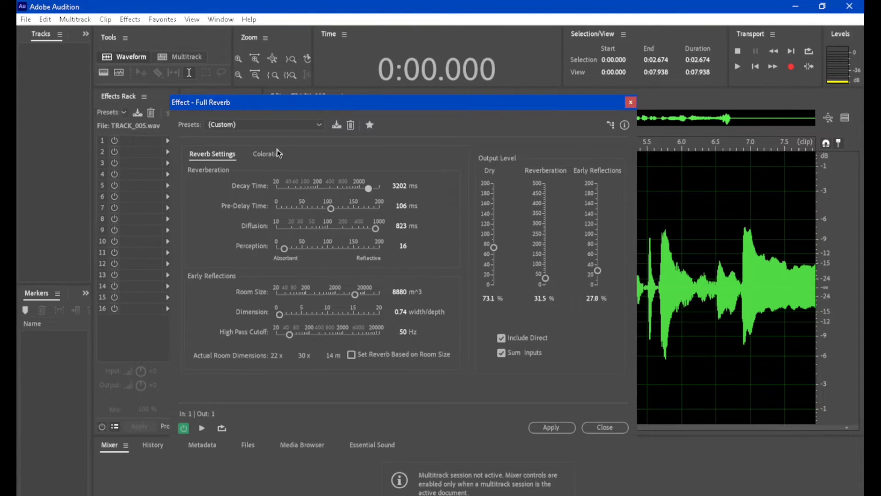
click(265, 125)
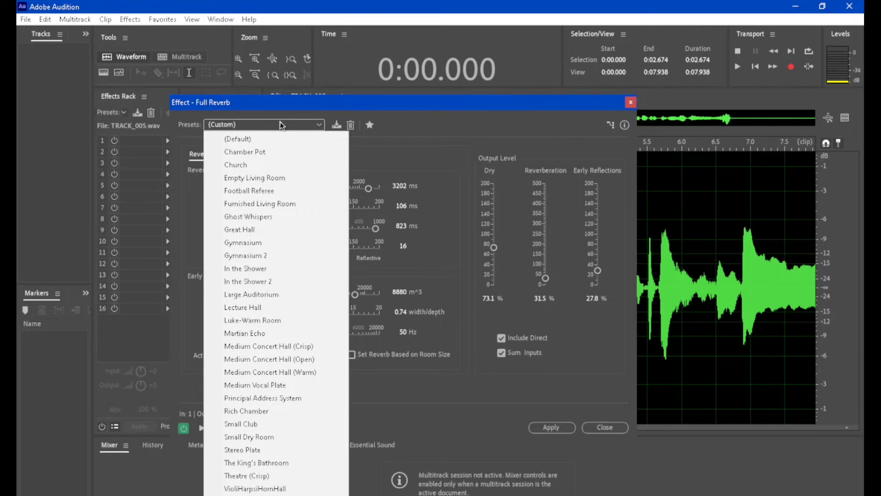
click(264, 125)
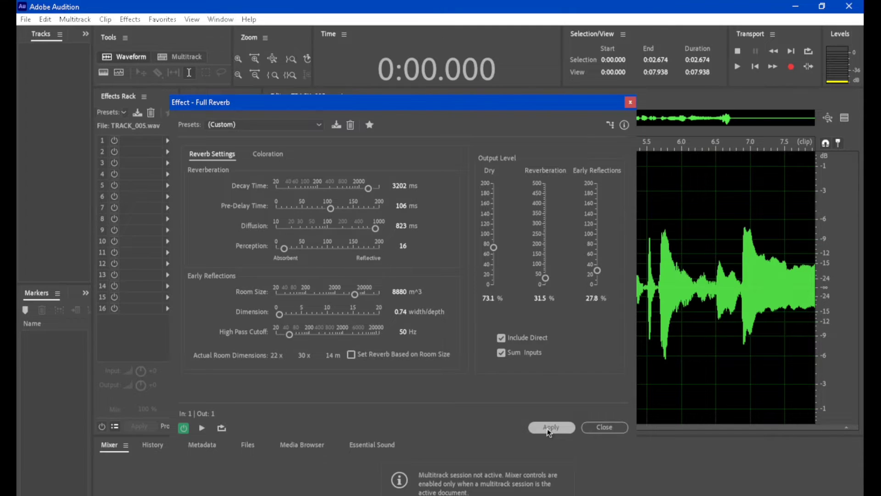
click(551, 427)
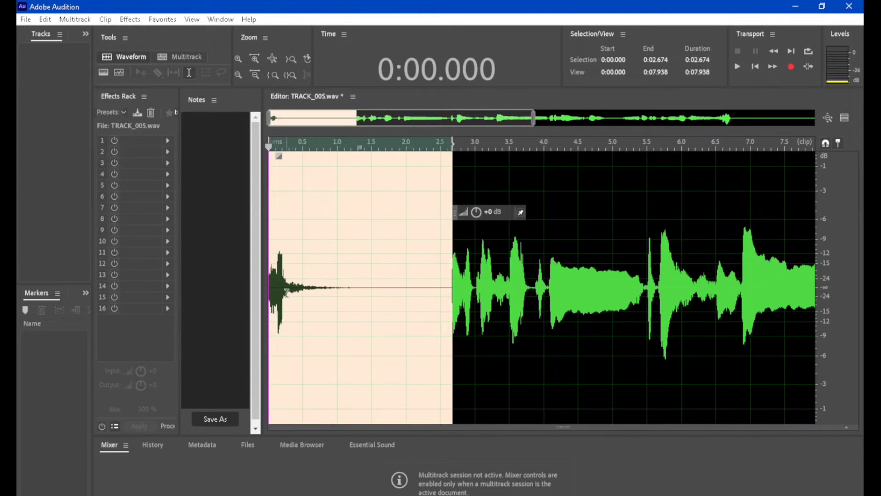
Step: Preview the vocal, select 0–2.674 s, and apply Full Reverb to it
click(738, 66)
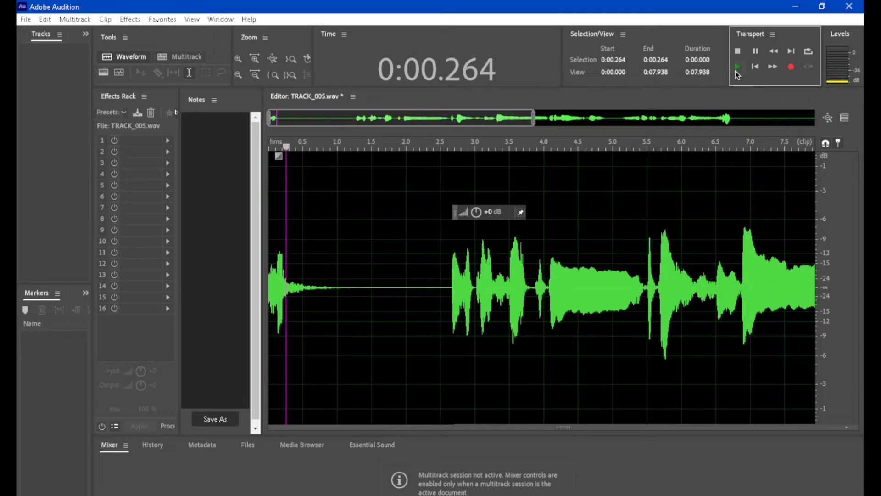
click(737, 66)
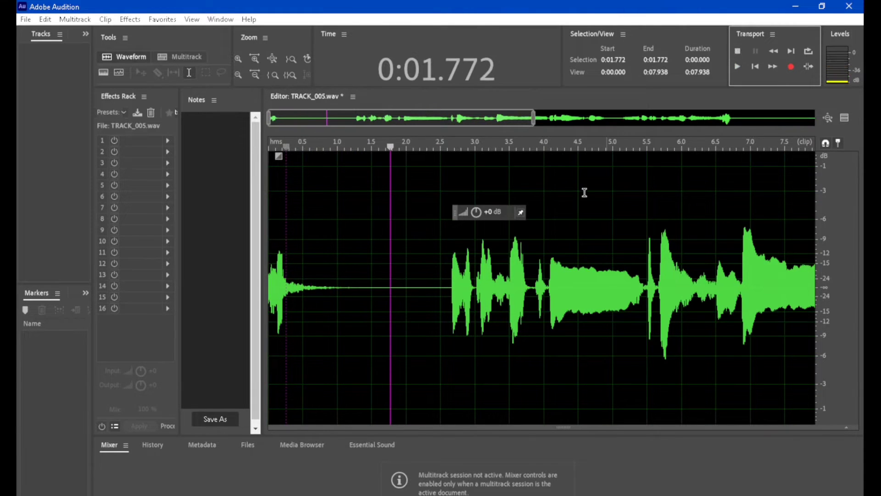
mouse_move(328, 246)
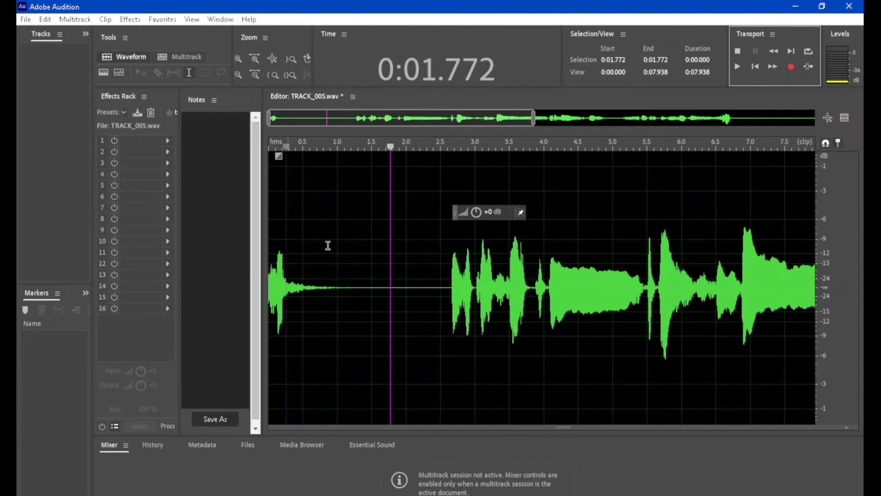
mouse_move(441, 283)
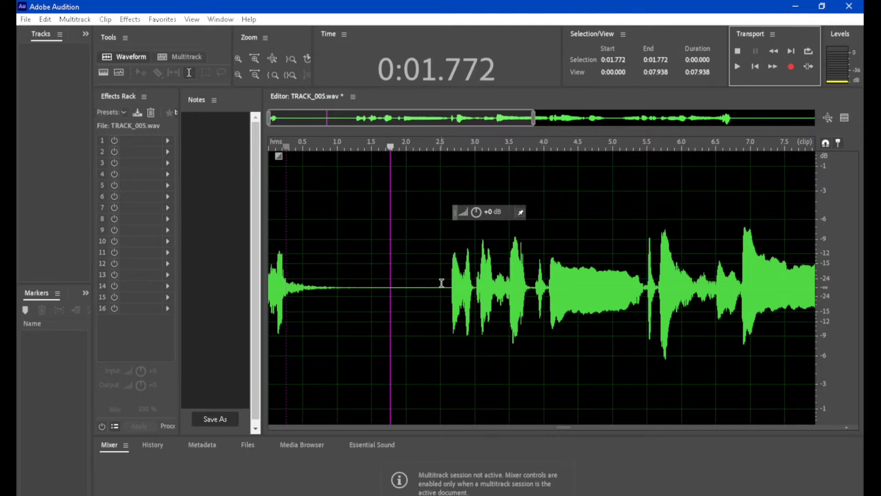
click(44, 18)
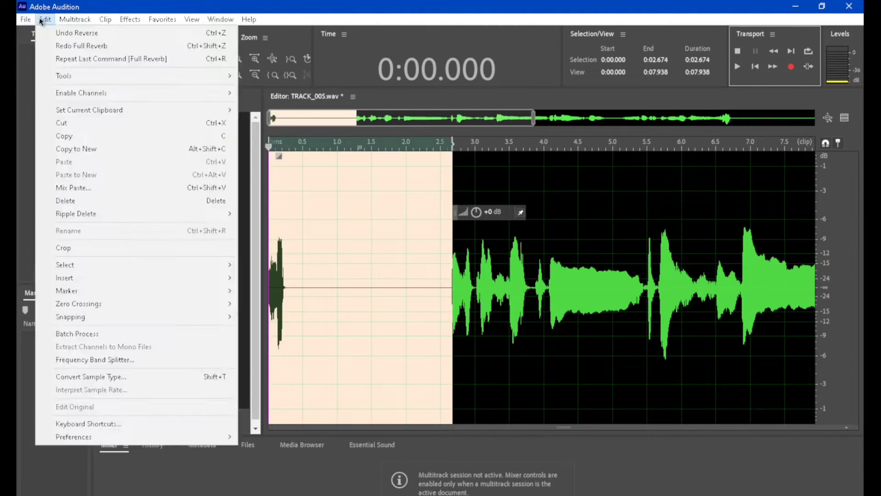
mouse_move(63, 76)
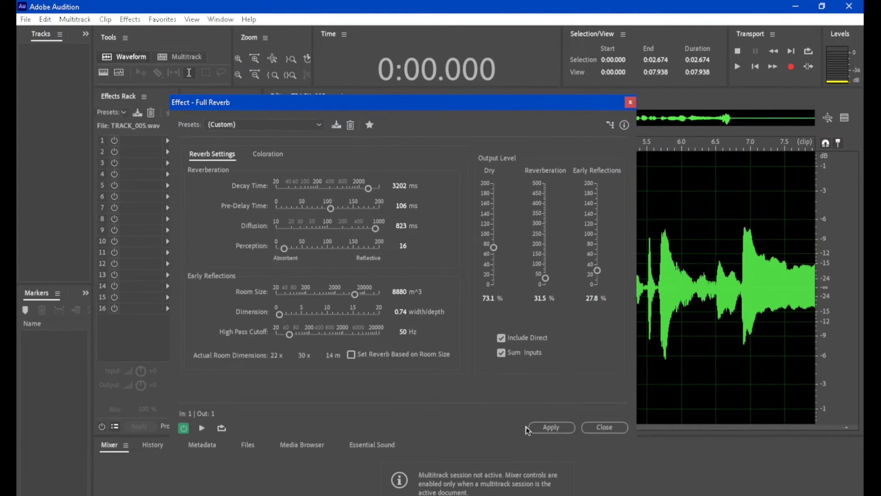
click(551, 427)
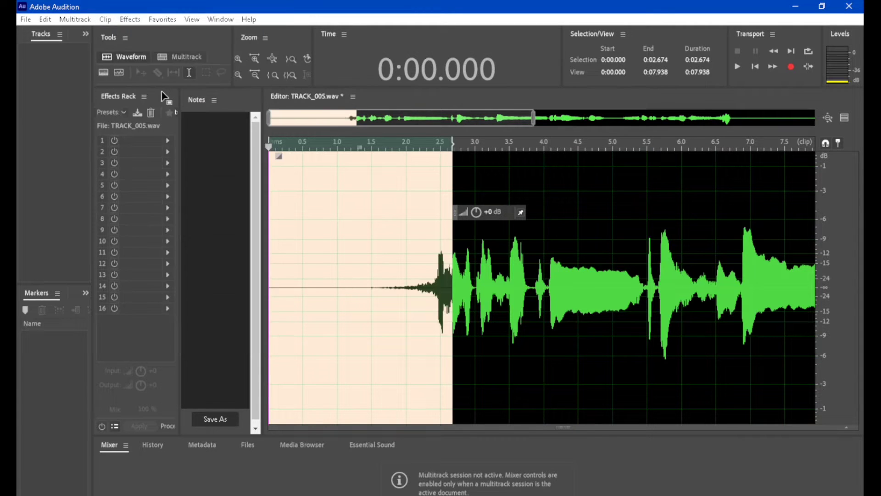
Step: Play the reverb-swelled vocal from about 1.4 seconds and from the start, then stop
click(366, 295)
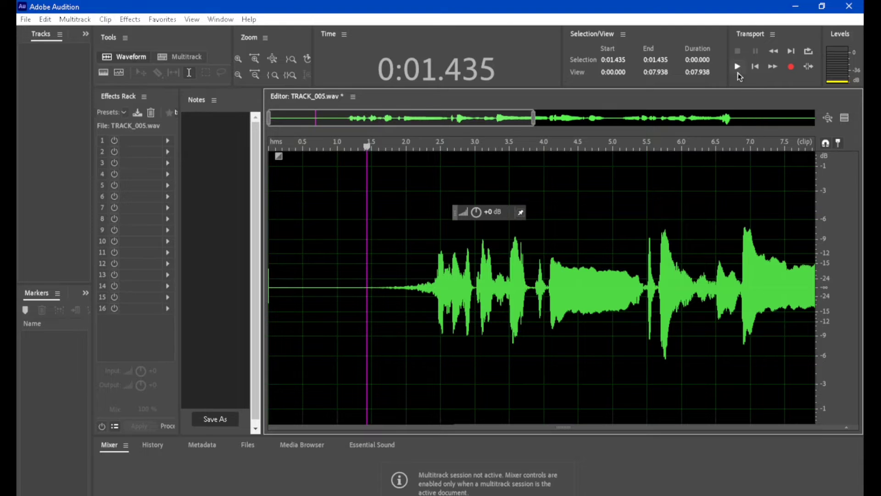
click(737, 66)
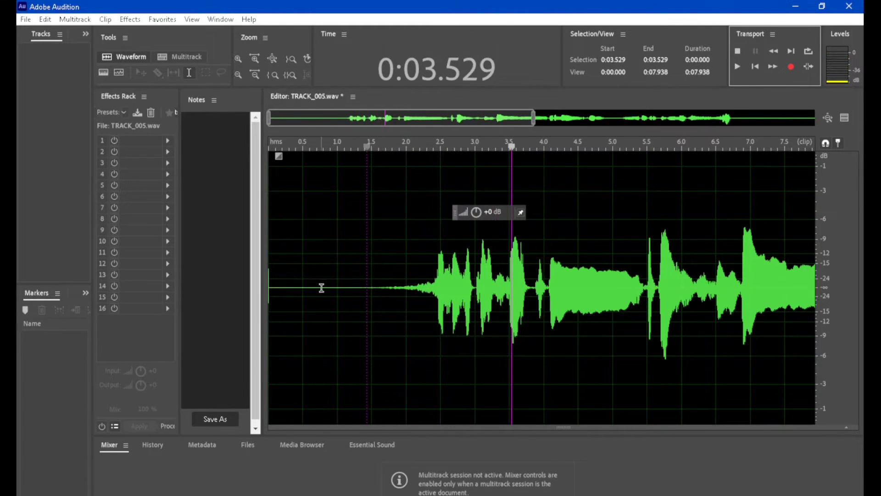
mouse_move(415, 268)
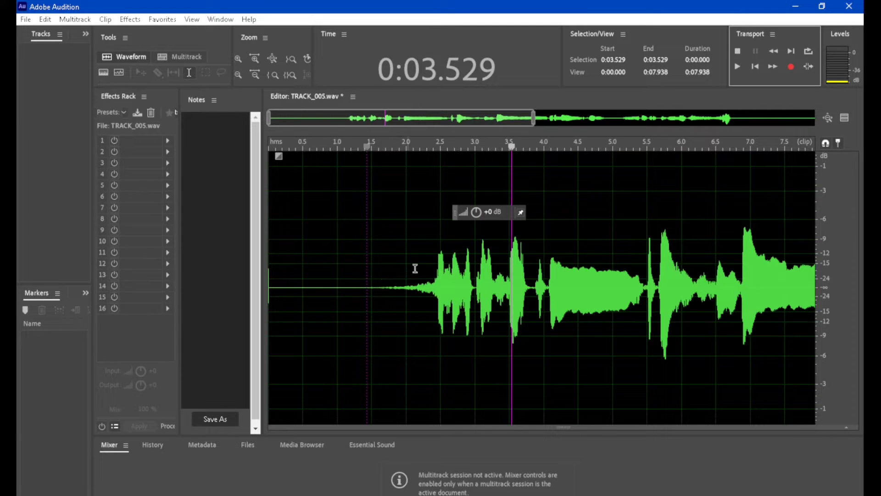
mouse_move(302, 296)
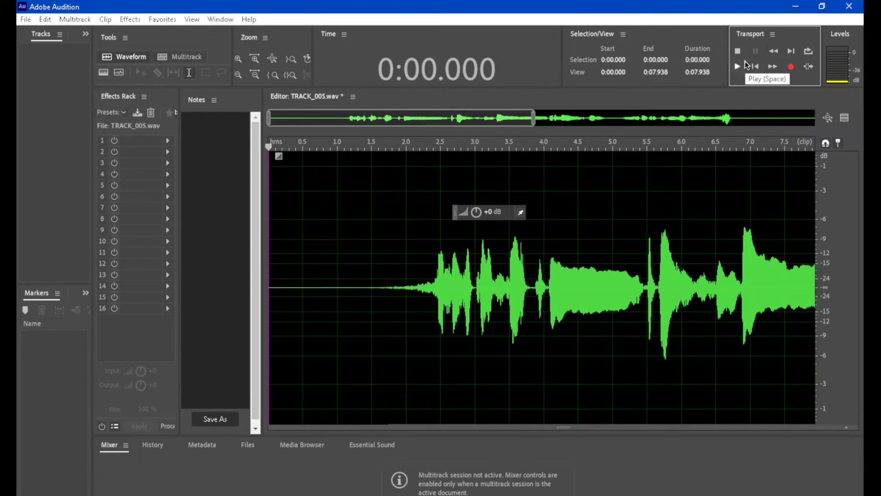
click(737, 66)
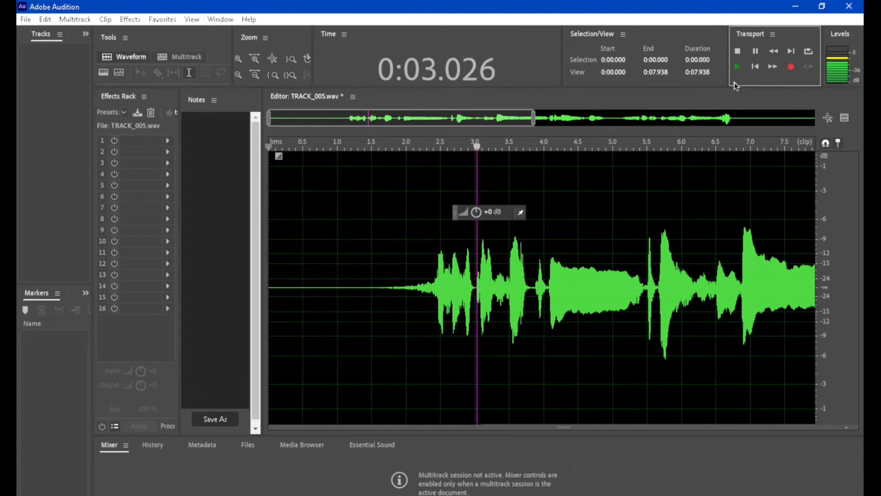
click(737, 51)
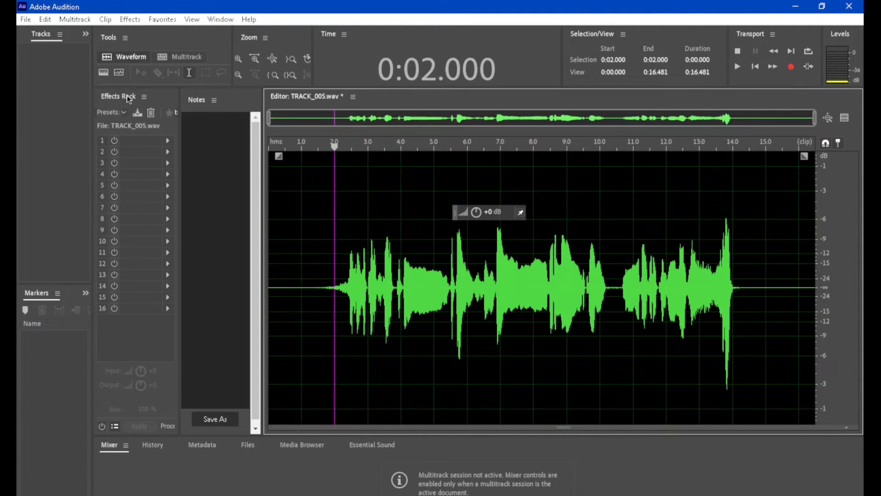
Step: Select the entire 16-second vocal and apply Full Reverb with the custom settings
click(45, 18)
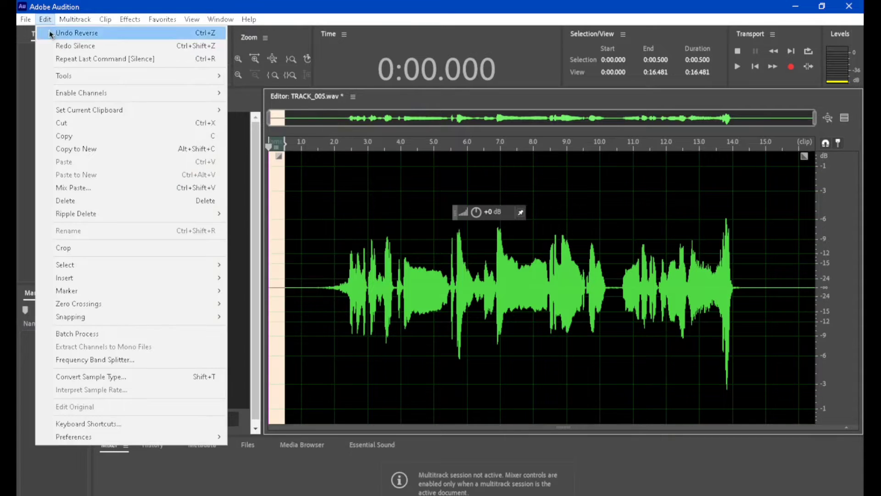
click(76, 33)
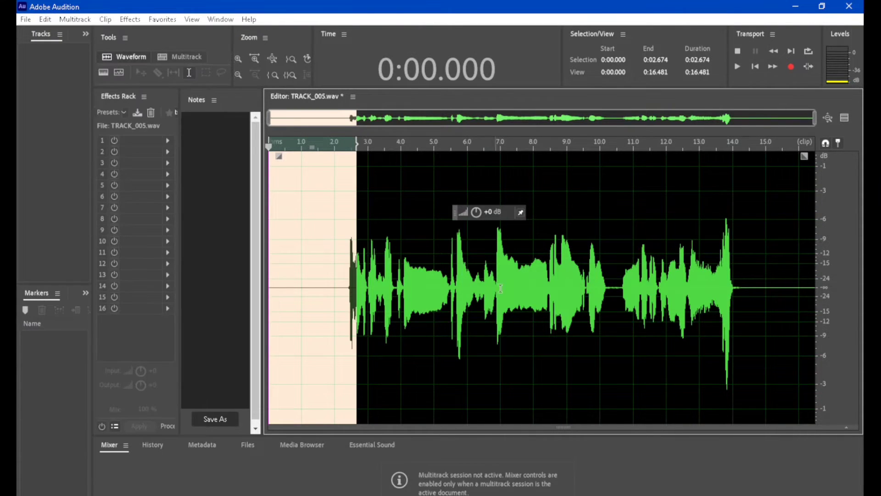
click(130, 18)
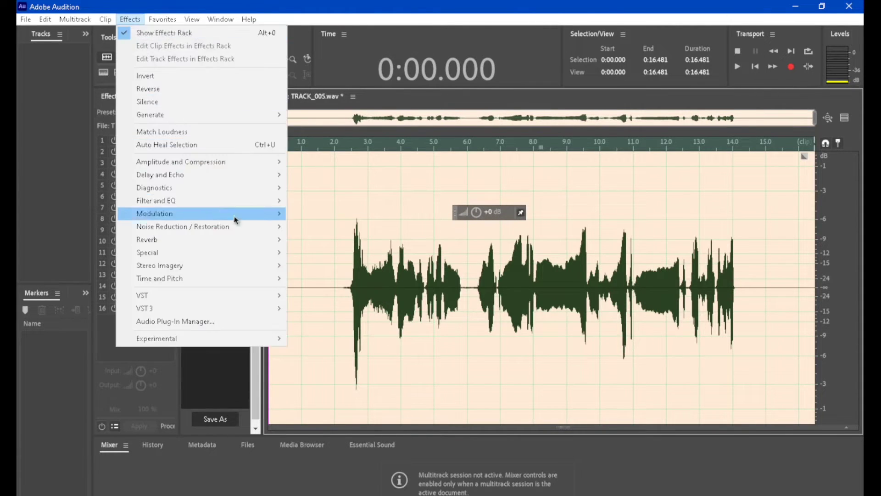
click(147, 240)
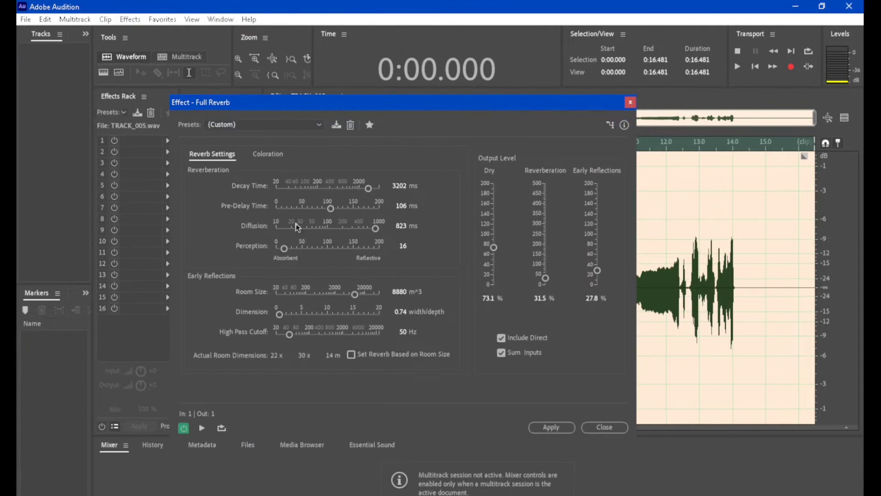
click(550, 427)
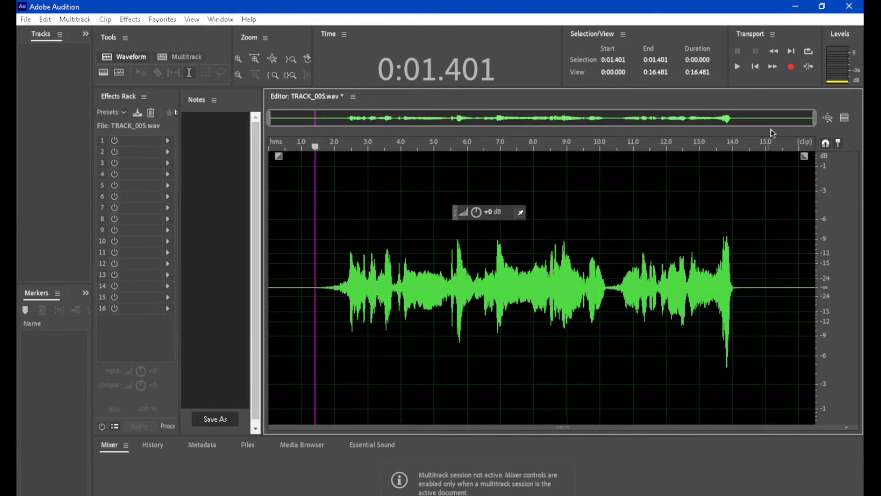
click(737, 66)
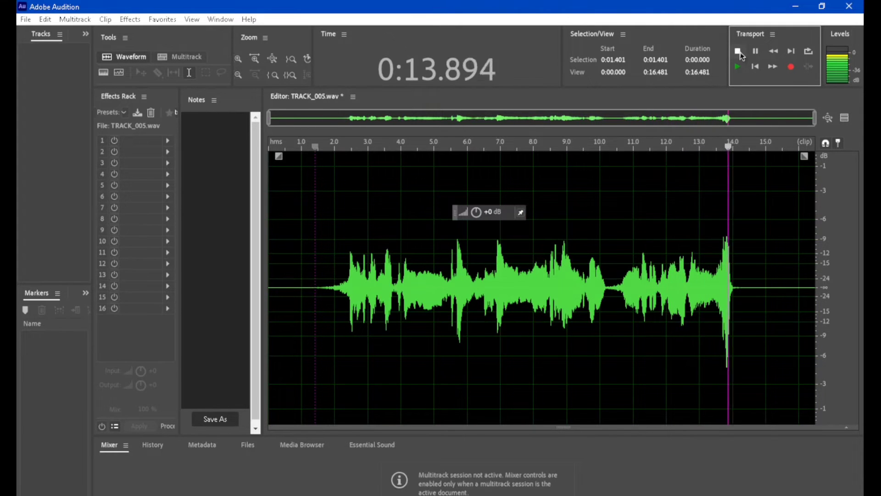
click(738, 50)
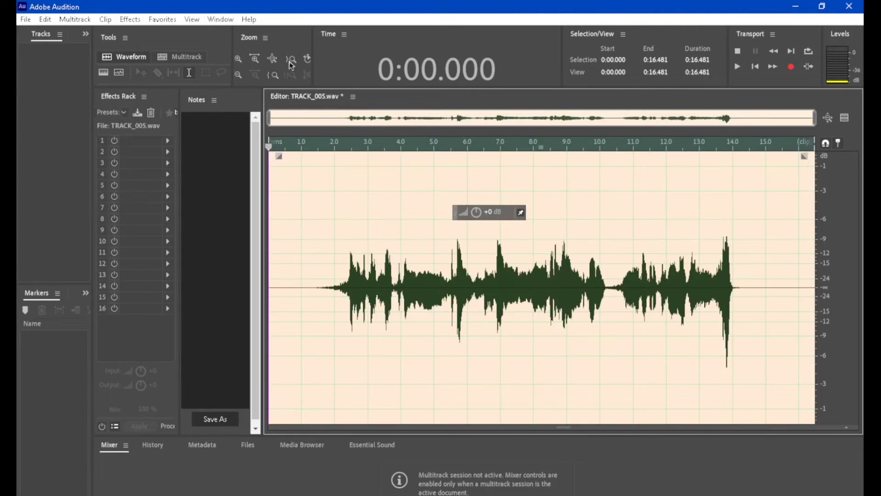
click(130, 18)
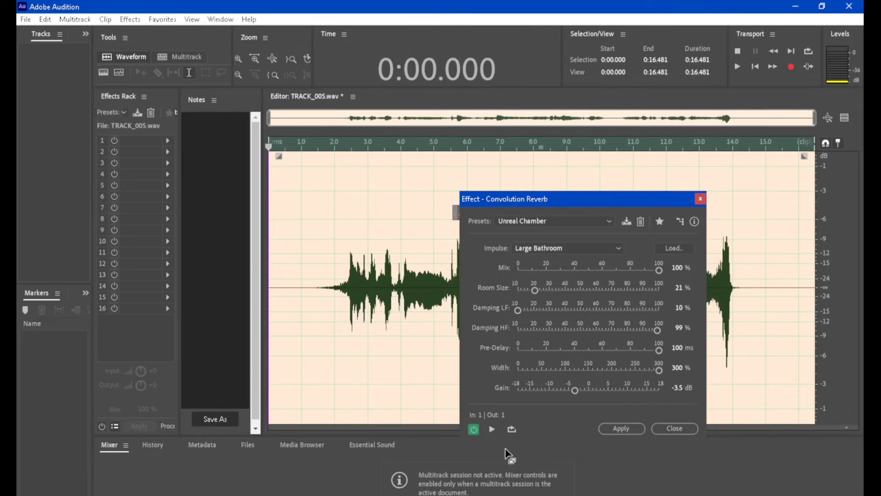
Step: Preview Convolution Reverb, pick the Reverse Tunnel impulse, and apply it to the vocal
click(491, 428)
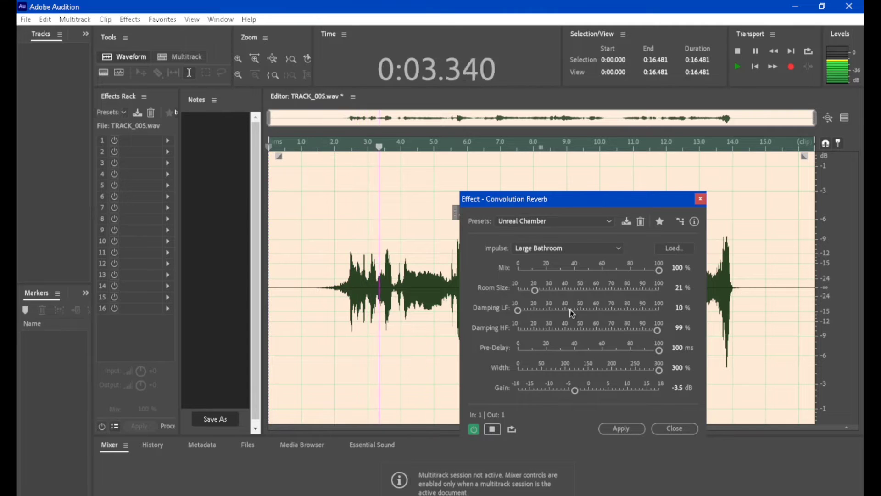
click(567, 248)
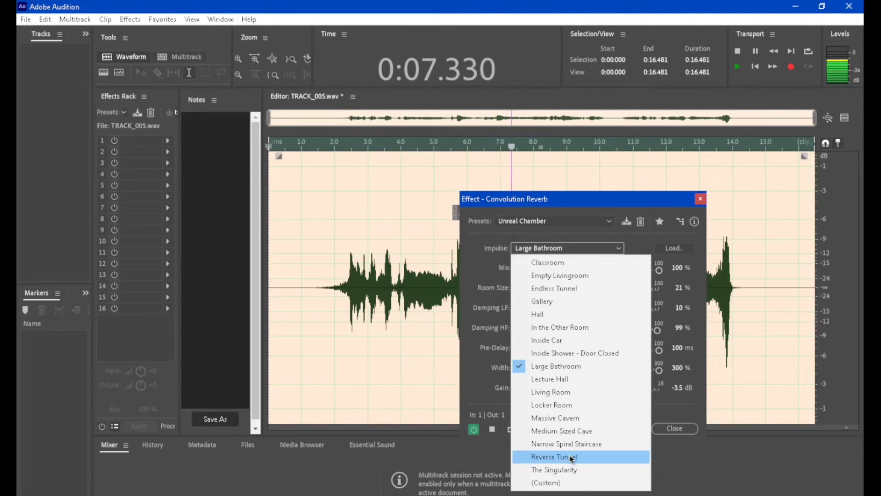
click(554, 457)
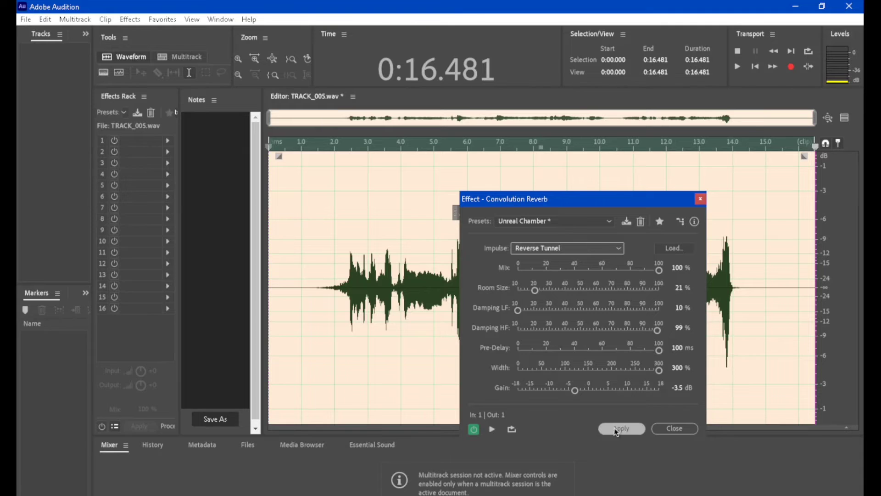
click(620, 428)
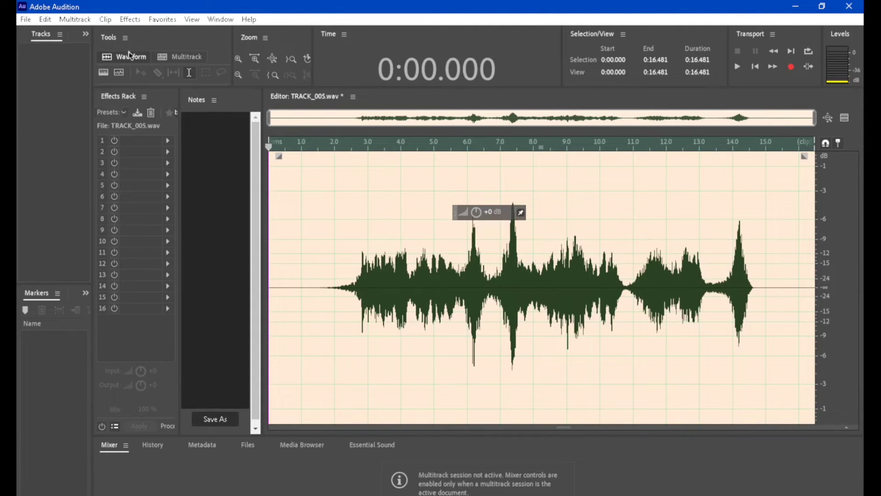
Step: Back in Multitrack, paste the processed TRACK_005 vocal clip onto the LEAD tracks
click(186, 56)
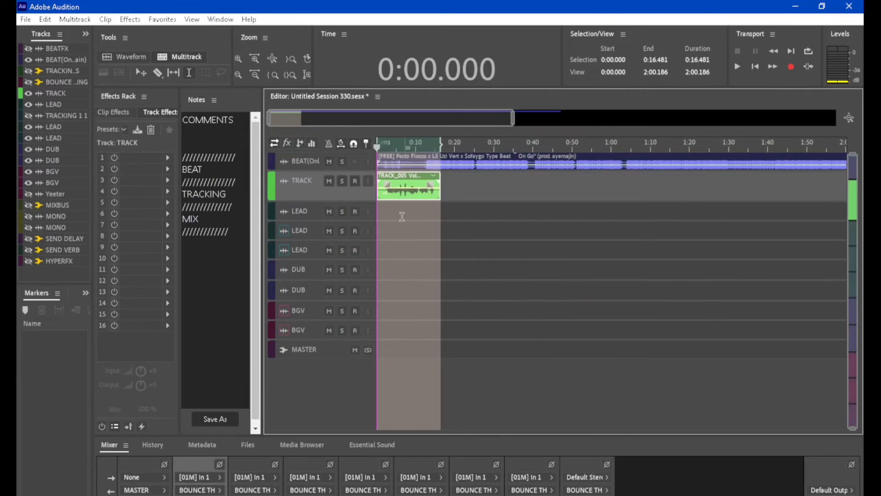
right_click(409, 190)
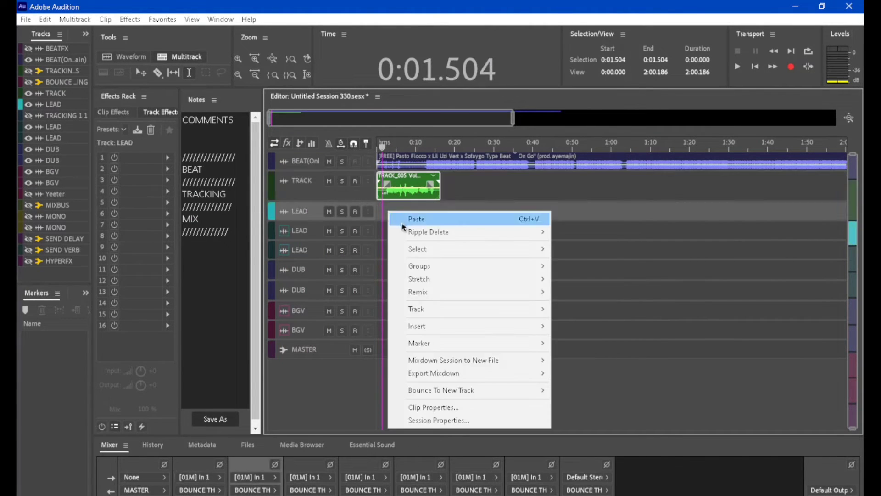
click(416, 219)
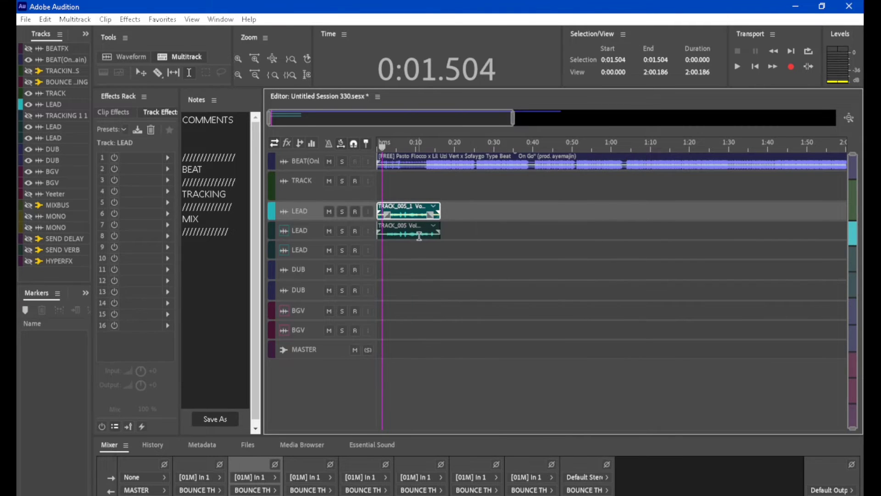
Step: Undo Full Reverb on the TRACK_005 take in the waveform editor, then return to Multitrack
double_click(407, 230)
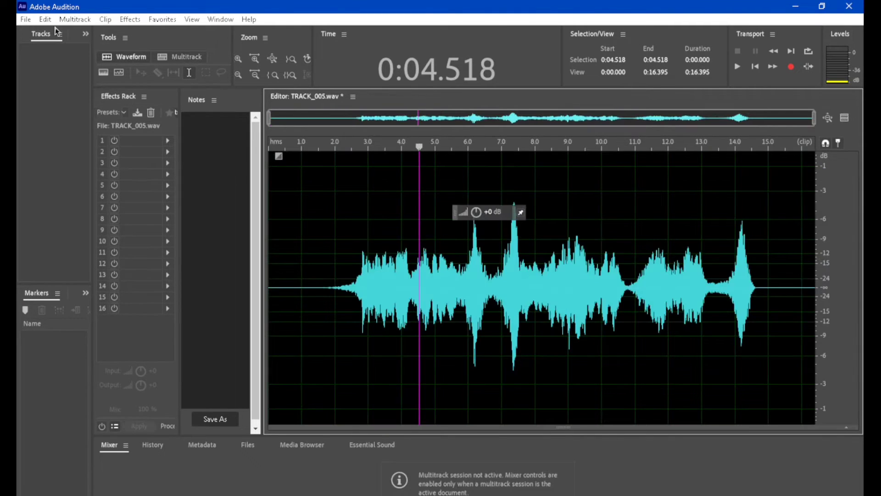
click(45, 18)
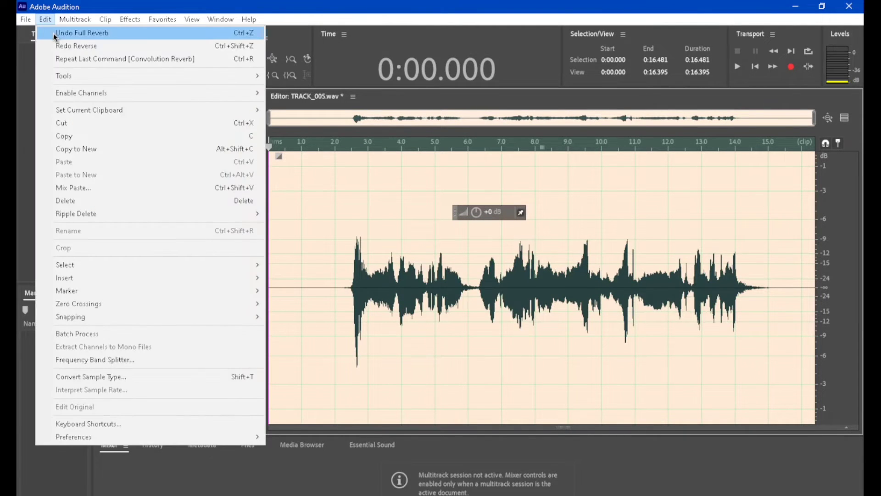
click(82, 32)
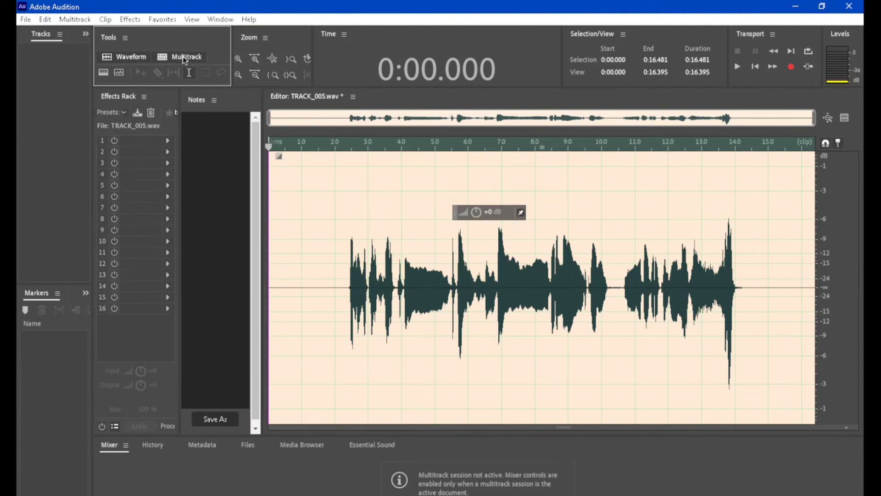
click(187, 57)
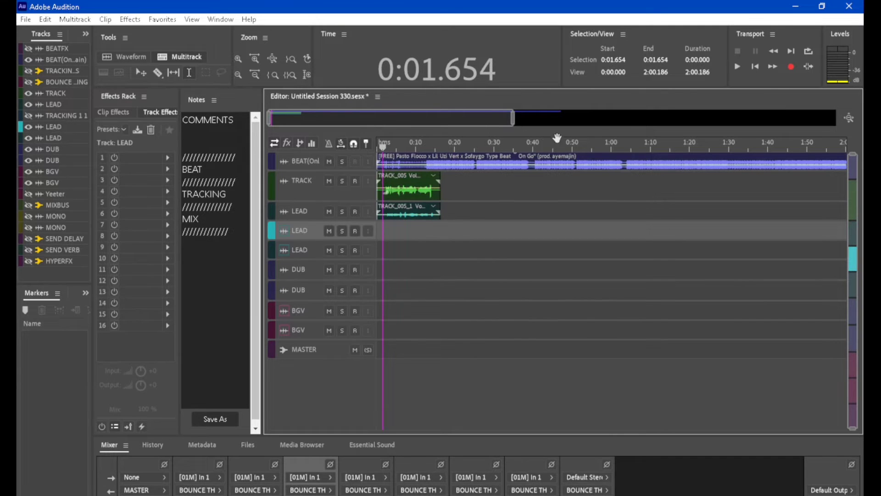
mouse_move(736, 76)
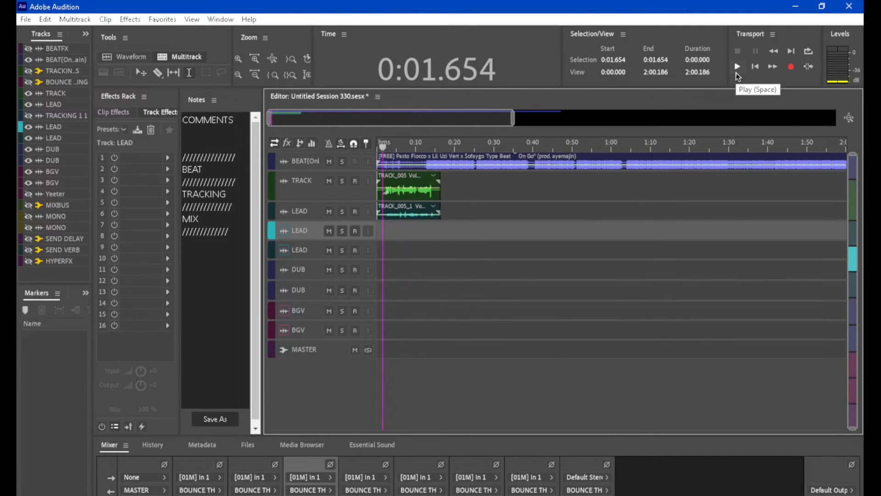
Step: Play the session start with the TRACK and LEAD vocals over the beat, then stop
click(736, 66)
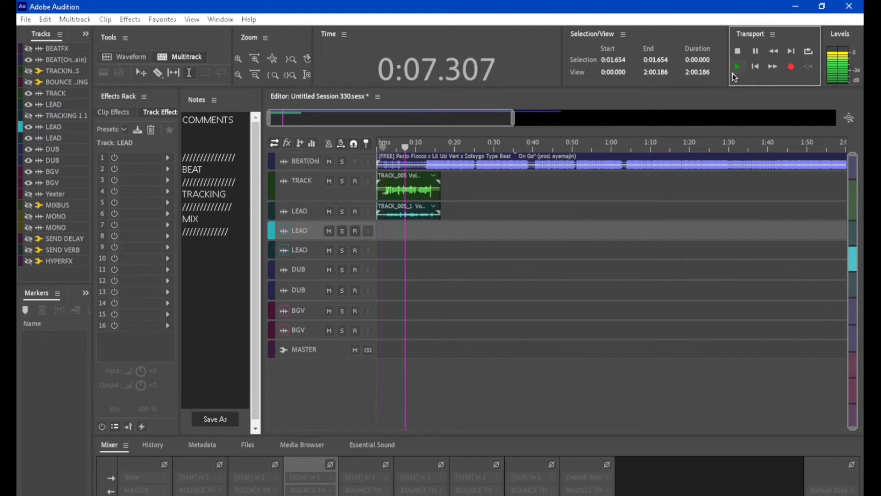
click(737, 67)
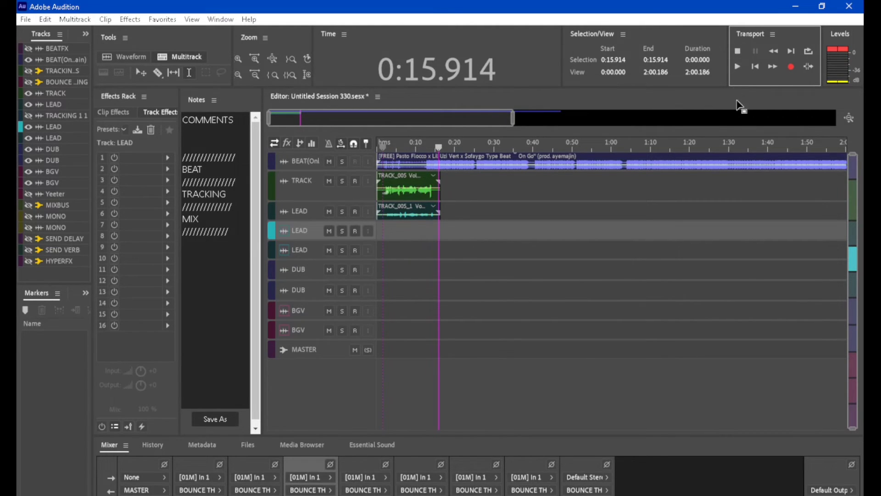
mouse_move(348, 215)
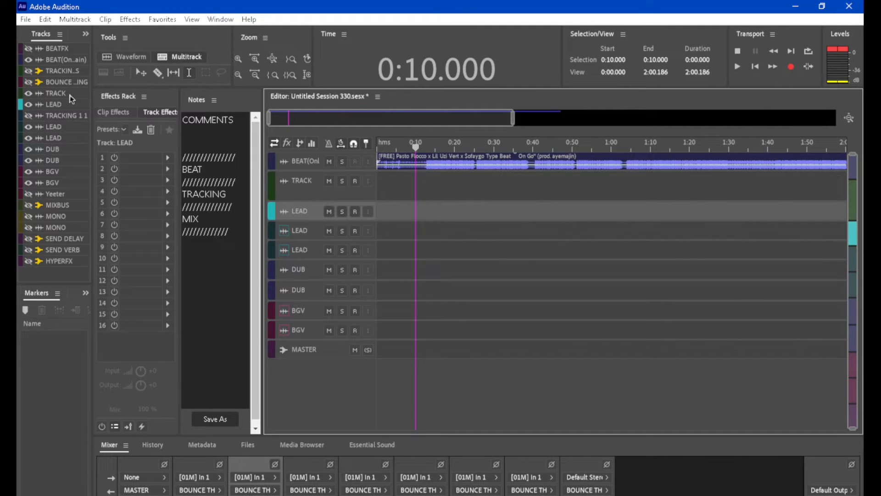
Step: Unhide and select TRACKING BUS, then load a saved reverb, flanger and EQ rack preset
click(28, 71)
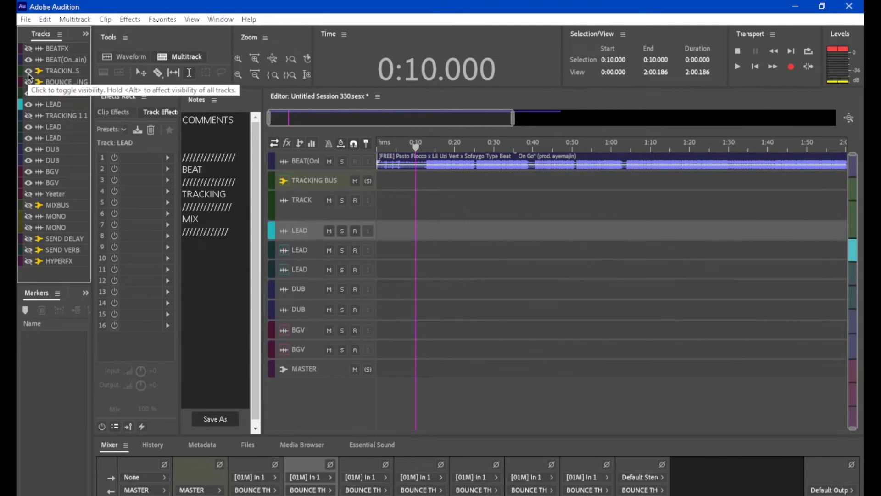
click(28, 82)
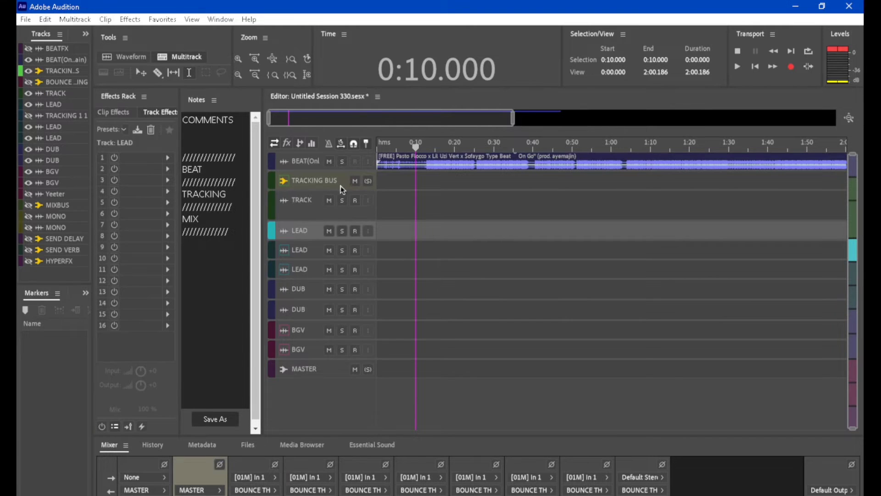
click(313, 180)
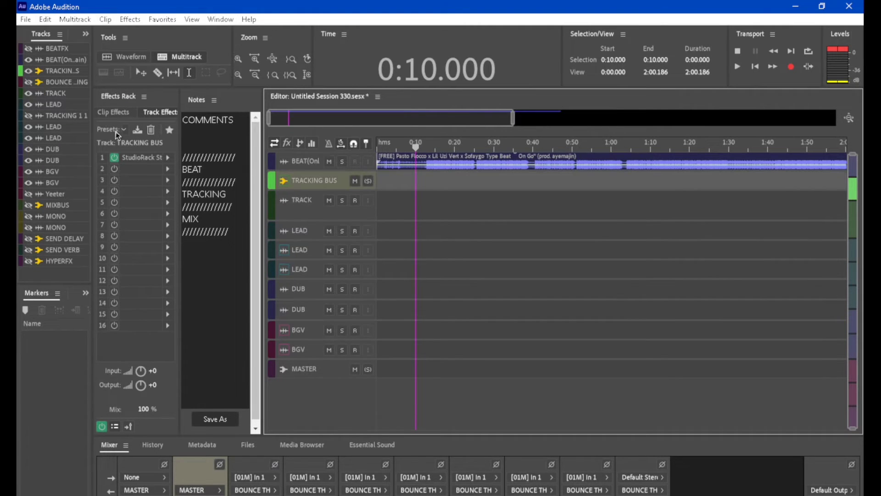
click(125, 130)
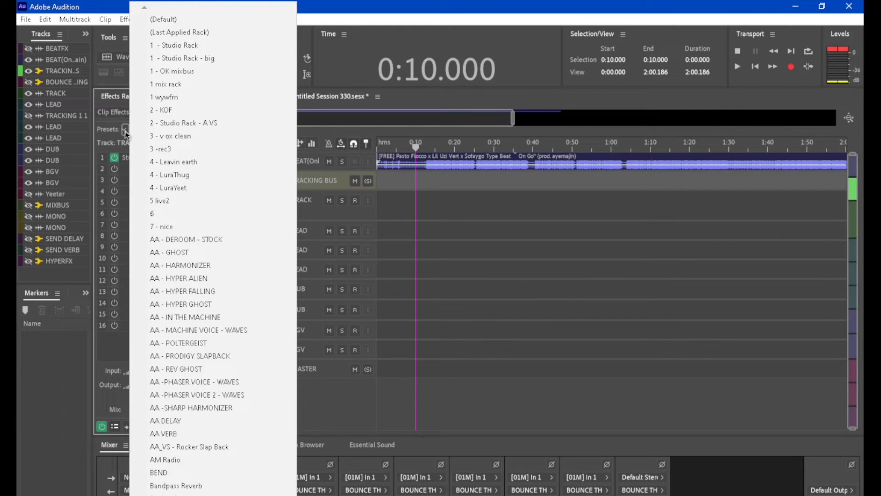
mouse_move(230, 174)
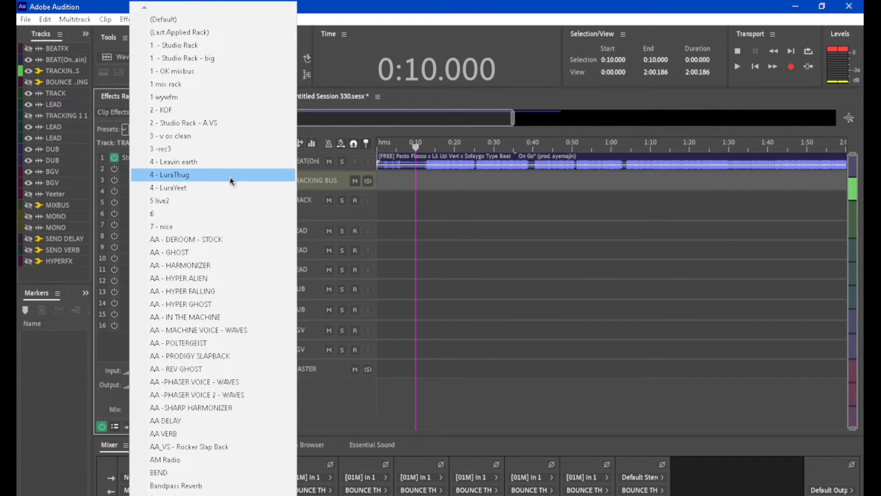
mouse_move(228, 316)
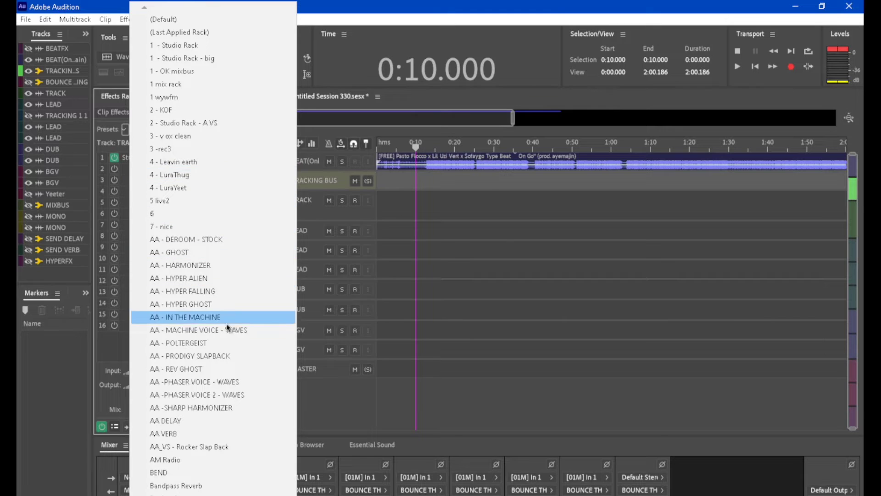
click(185, 316)
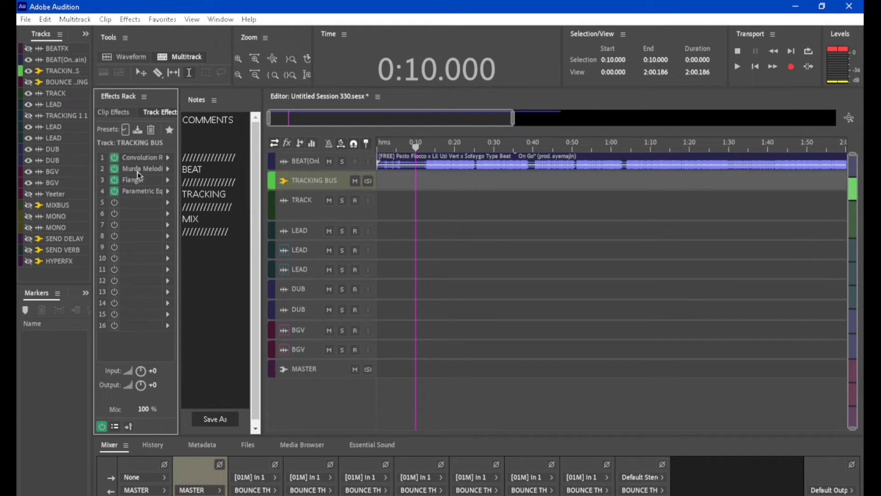
mouse_move(131, 215)
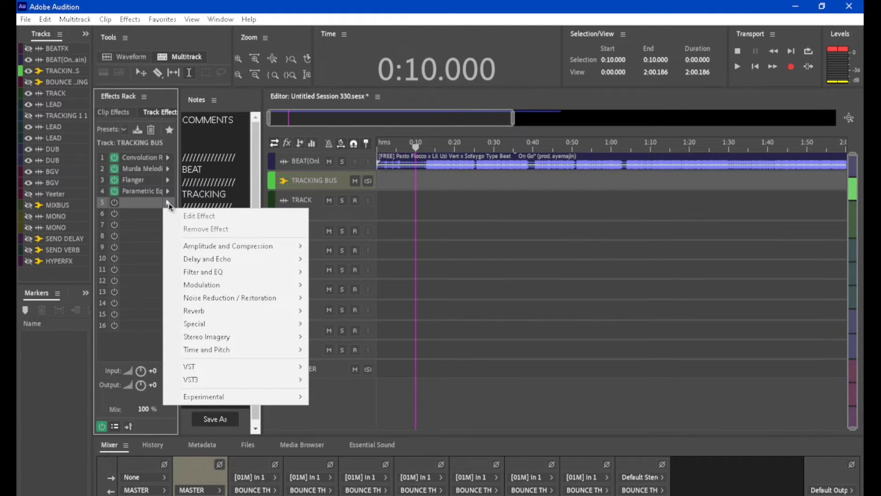
mouse_move(206, 349)
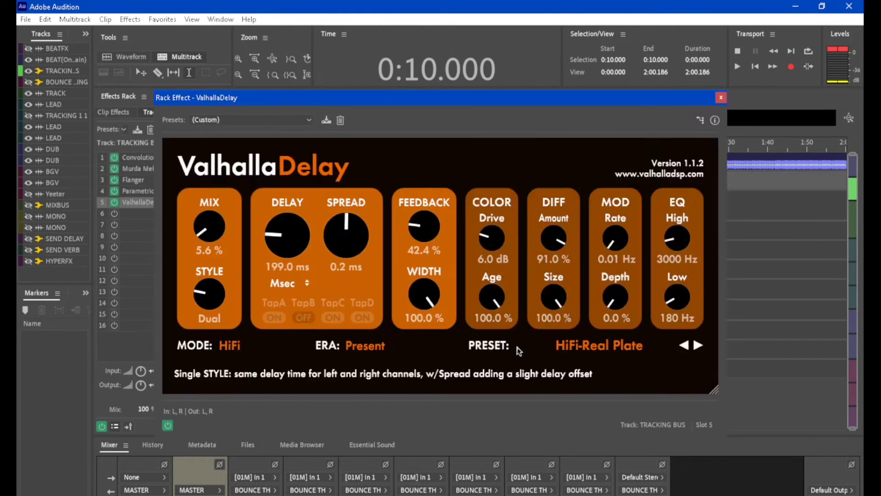
Step: Set ValhallaDelay in slot 5 to the Otherworldly > REV PITCH-Mind Blown preset
click(599, 345)
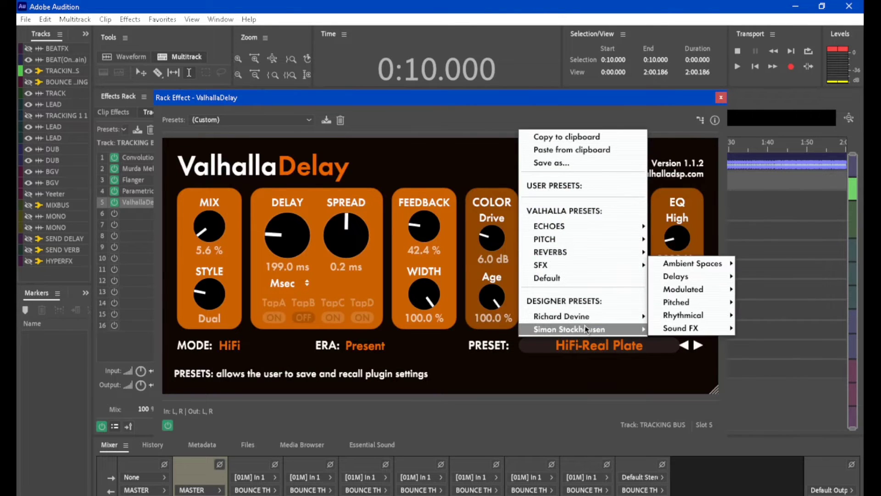
mouse_move(681, 328)
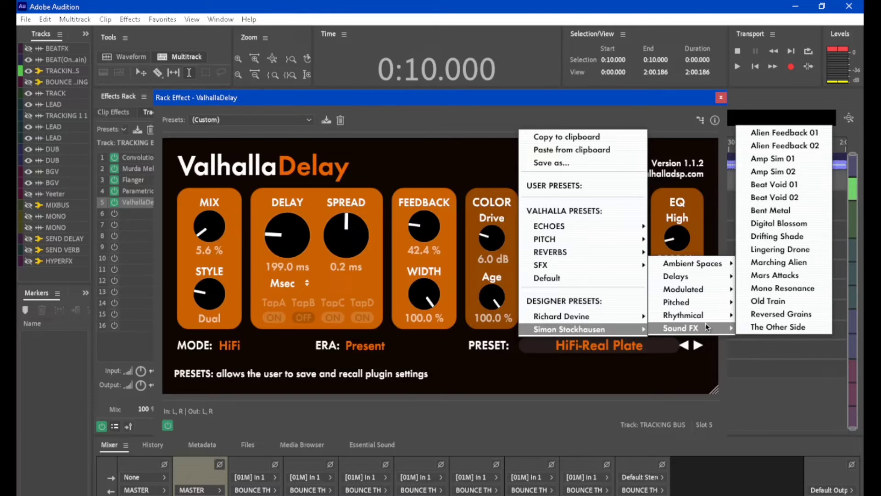
mouse_move(684, 315)
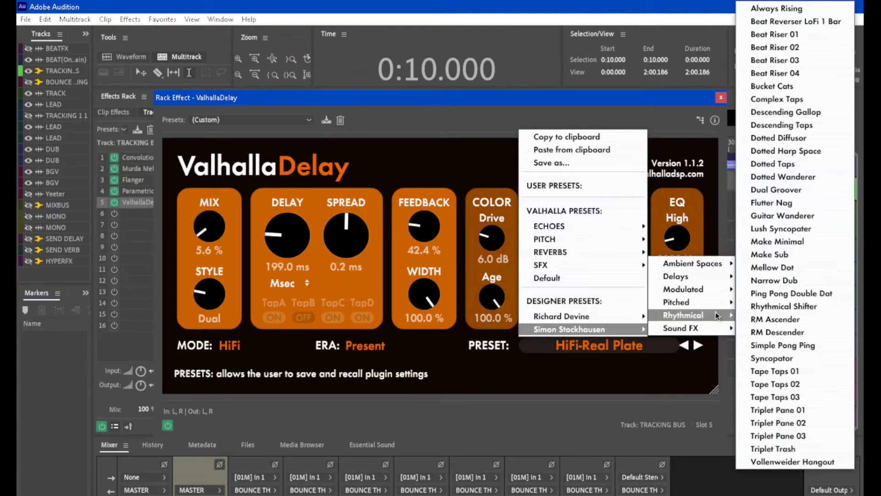
mouse_move(677, 302)
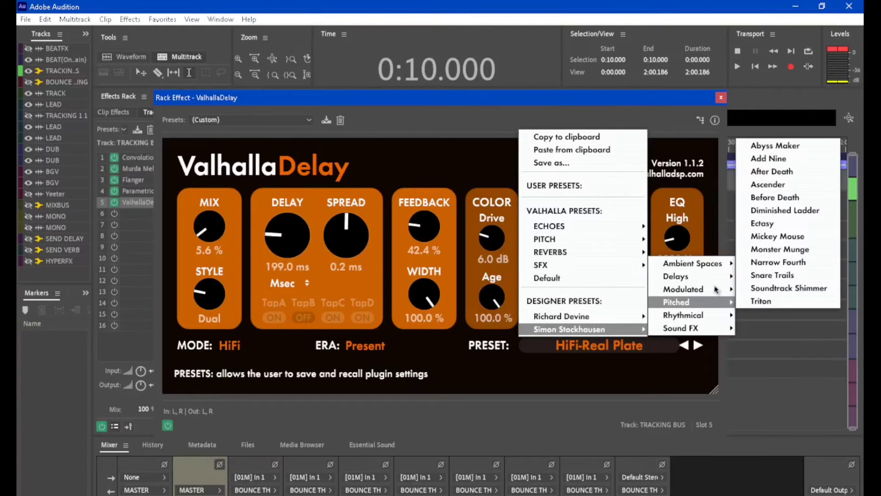
mouse_move(584, 328)
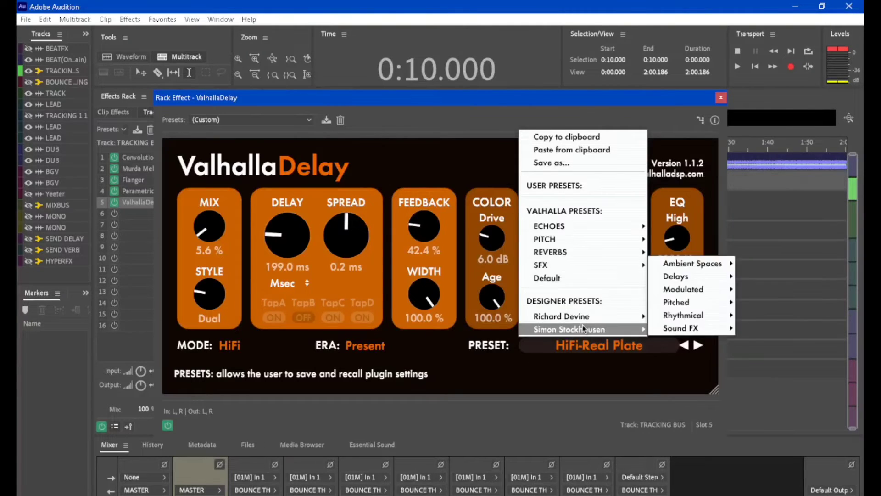
mouse_move(561, 316)
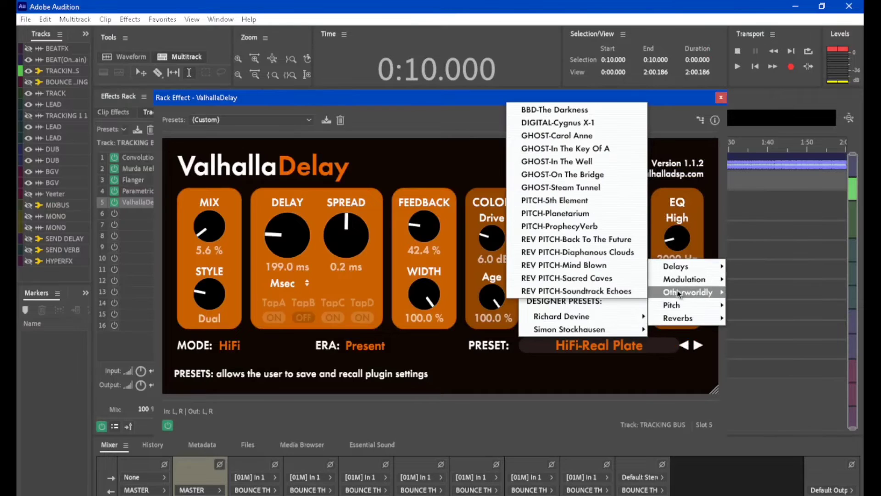
mouse_move(575, 291)
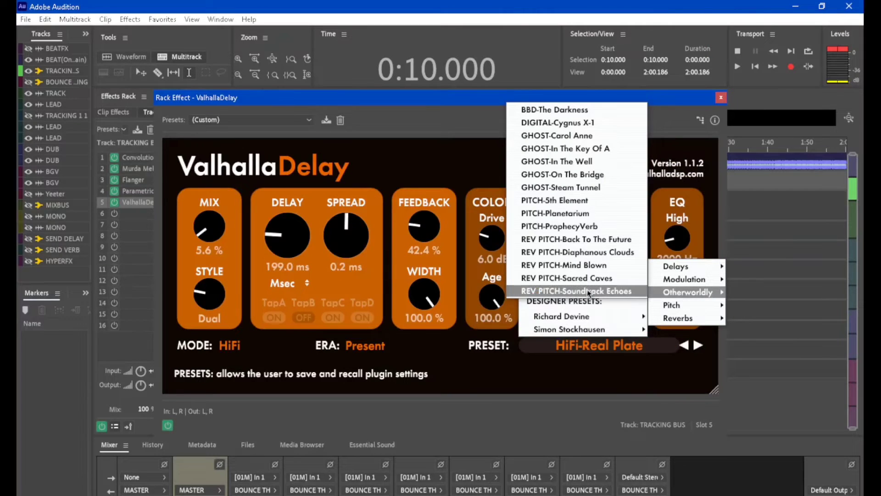
mouse_move(564, 264)
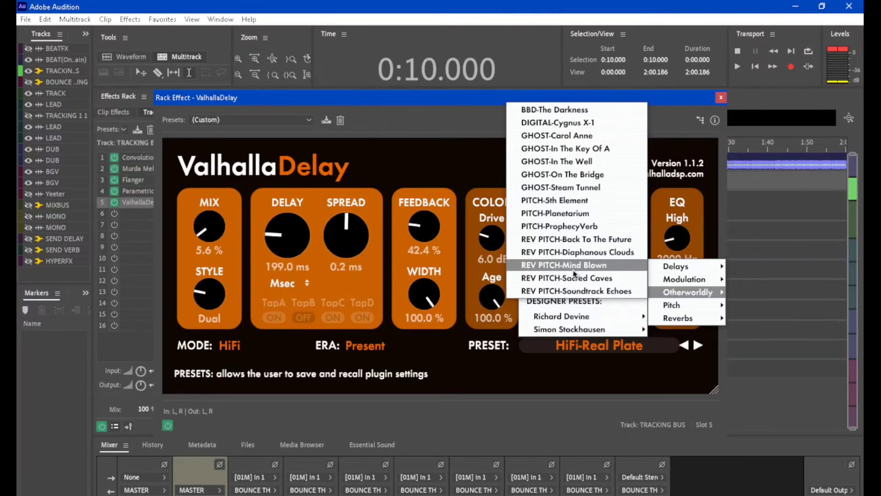
click(563, 265)
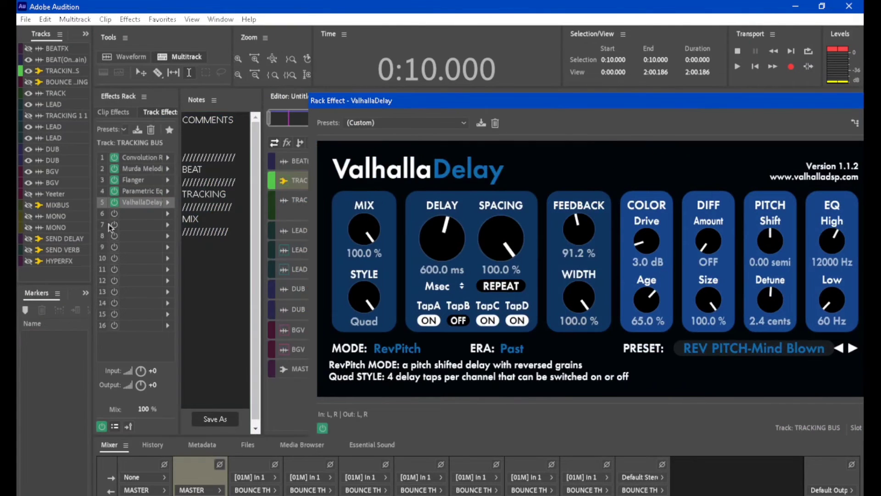
mouse_move(114, 194)
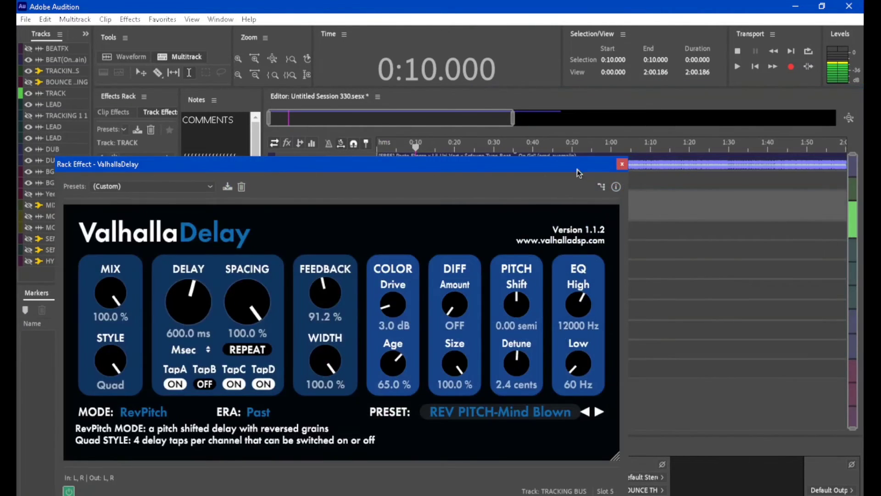
Step: Close the Rack Effect - ValhallaDelay window
click(621, 163)
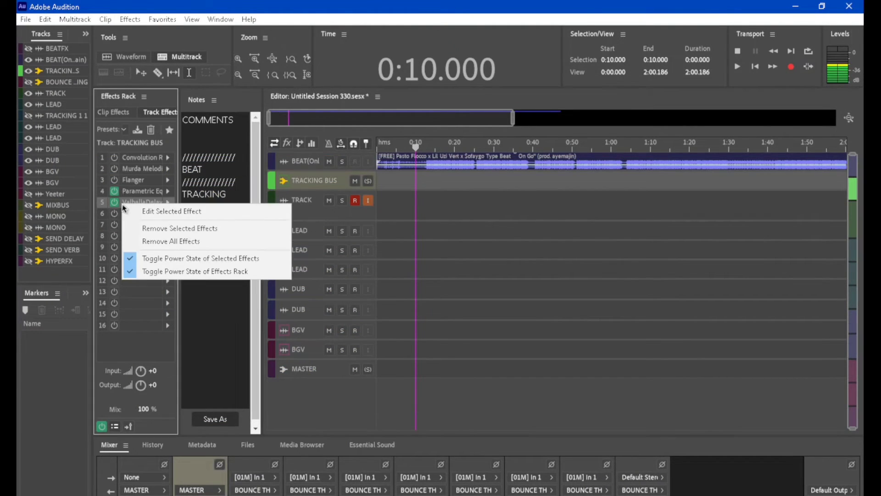
mouse_move(180, 227)
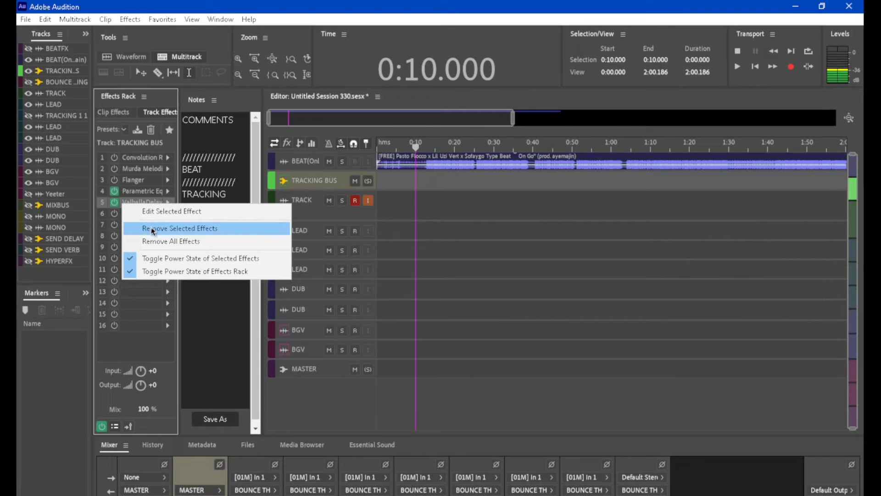
Step: Remove ValhallaDelay from TRACKING BUS slot 5 and power on Murda Melodies
click(180, 227)
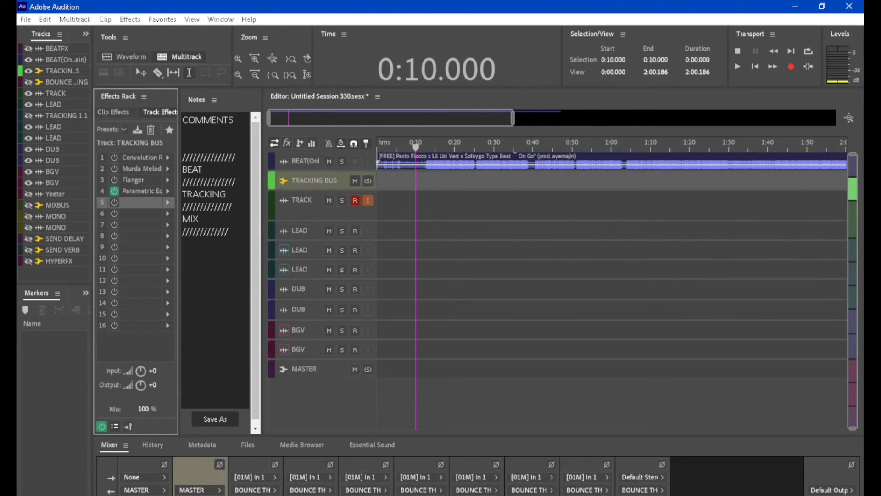
mouse_move(285, 207)
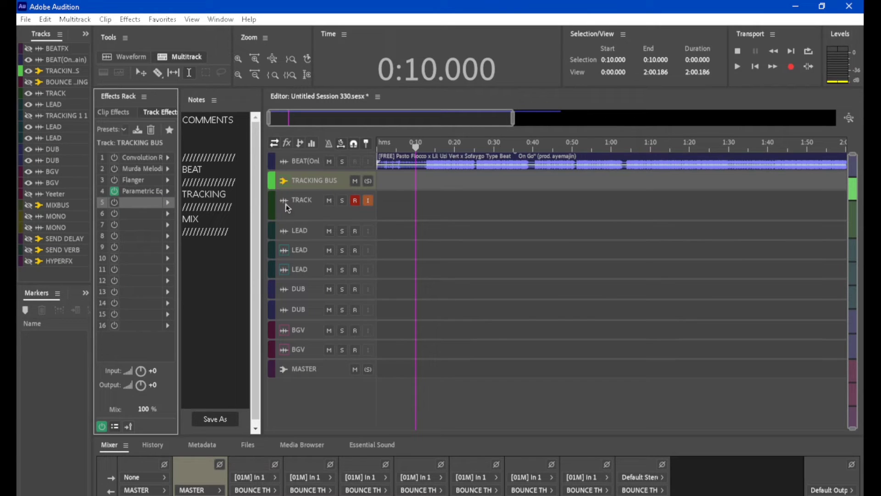
click(302, 200)
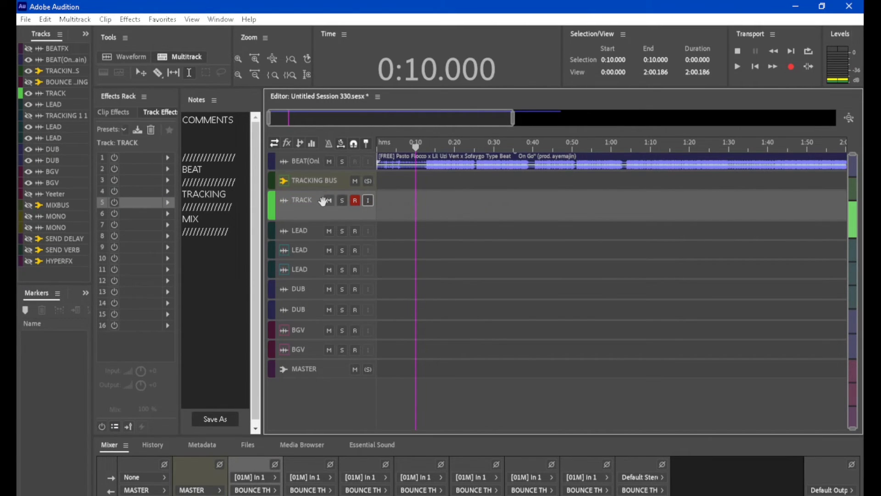
click(314, 180)
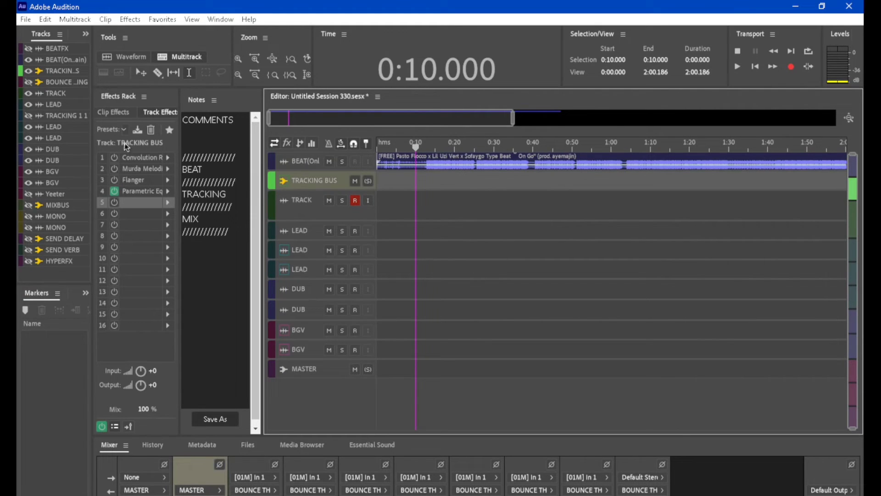
click(115, 169)
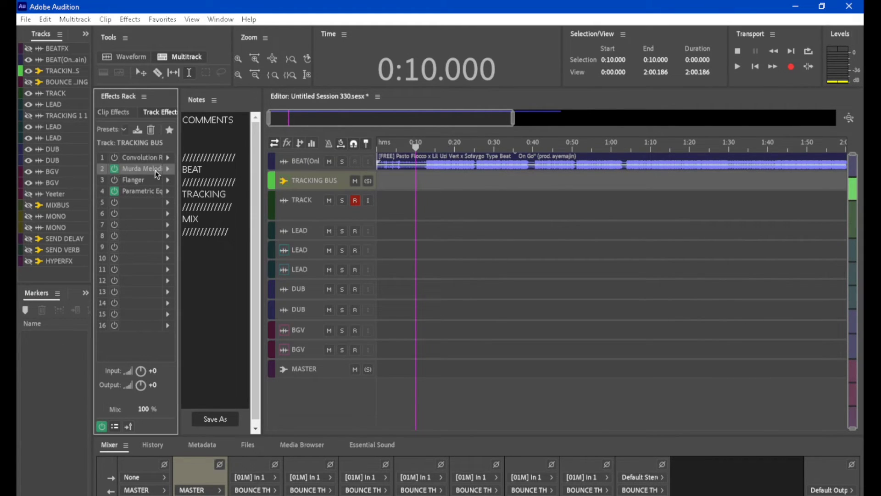
mouse_move(157, 173)
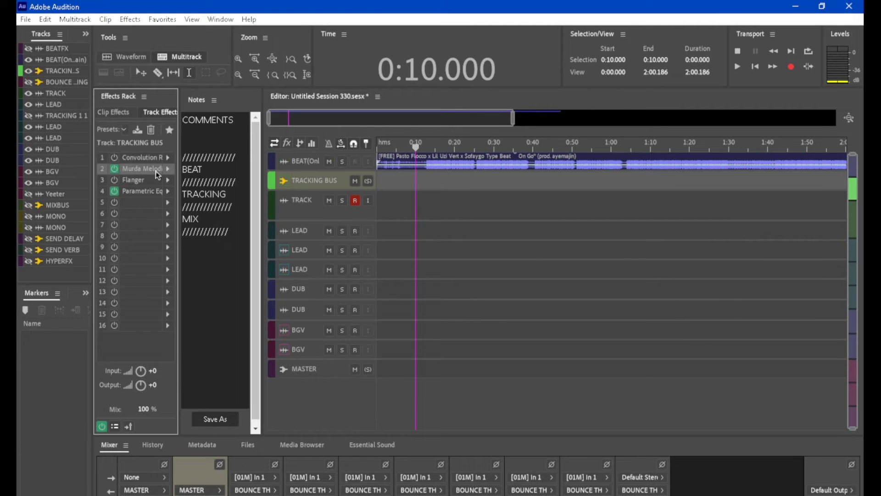
mouse_move(196, 212)
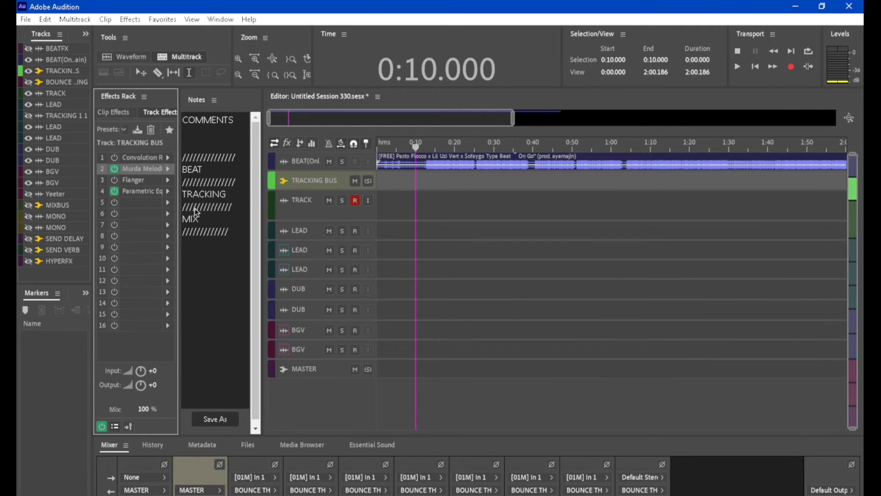
Step: Inspect the Murda Melodies settings, then power on Convolution Reverb in the bus chain
double_click(142, 168)
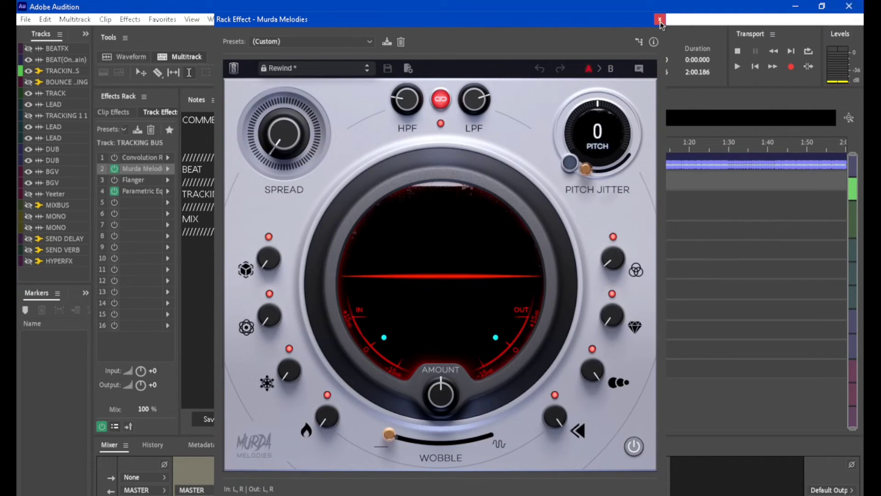
click(660, 20)
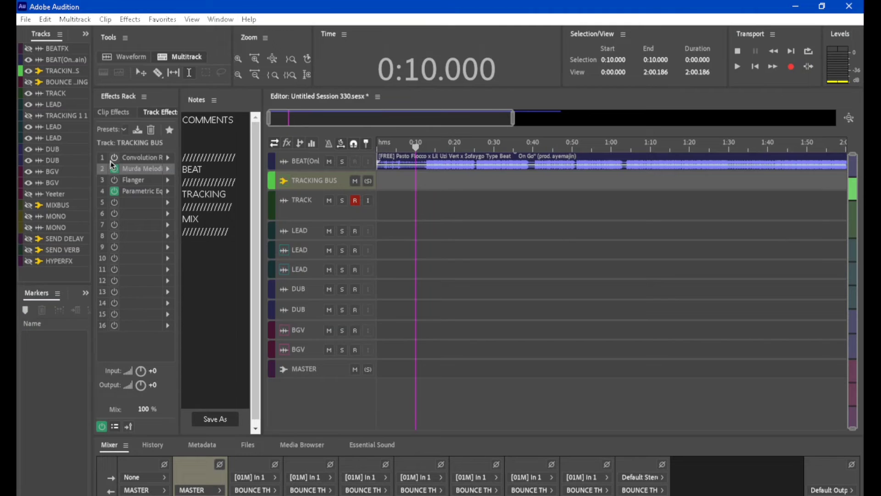
click(115, 157)
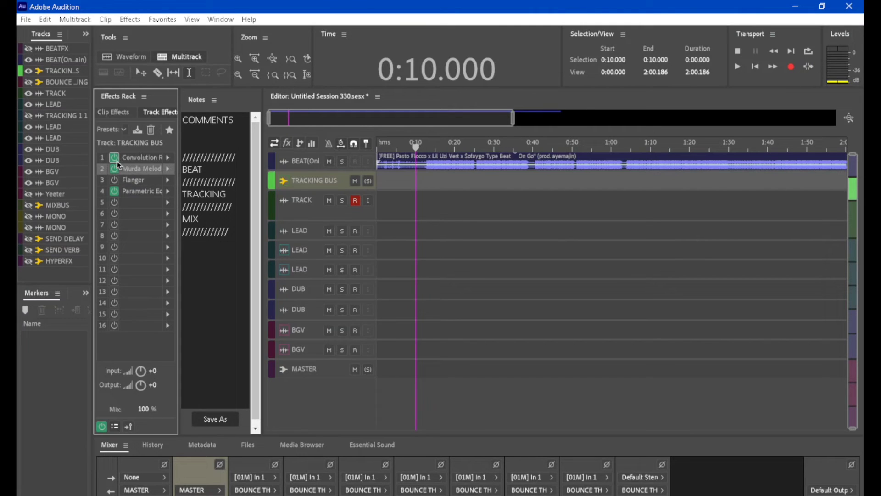
click(114, 158)
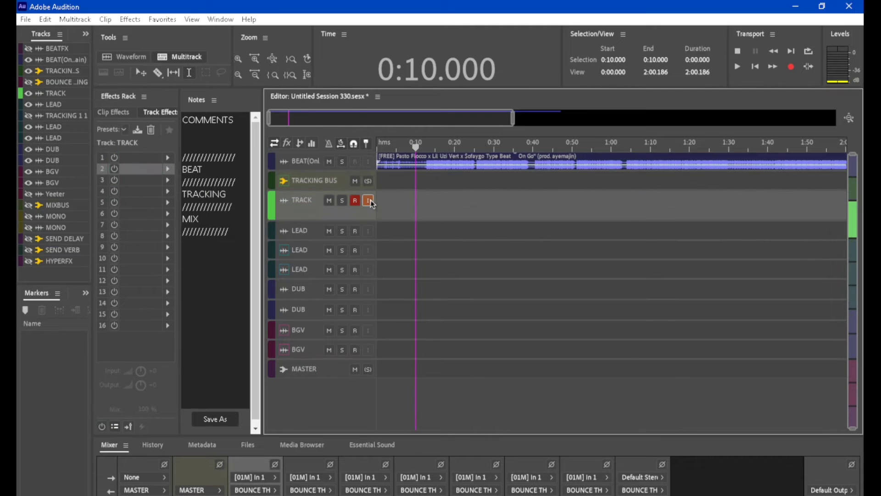
Step: Toggle input monitoring and record arm on the TRACK track
click(367, 200)
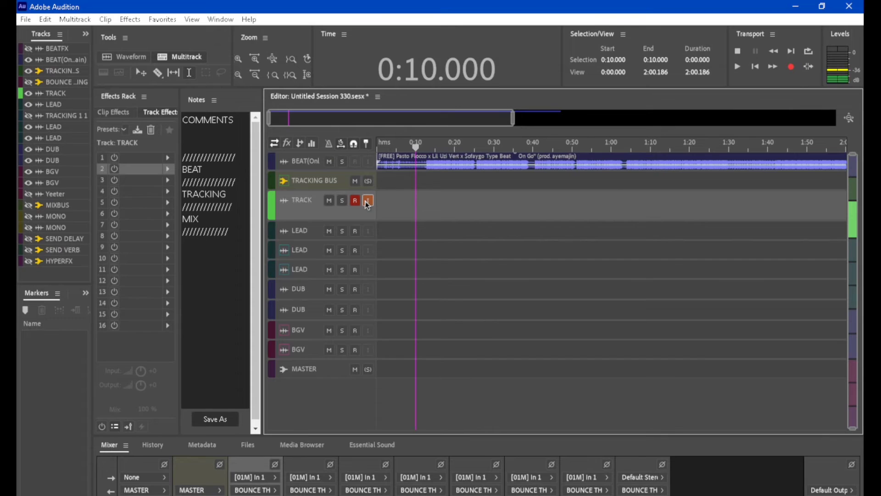
click(367, 200)
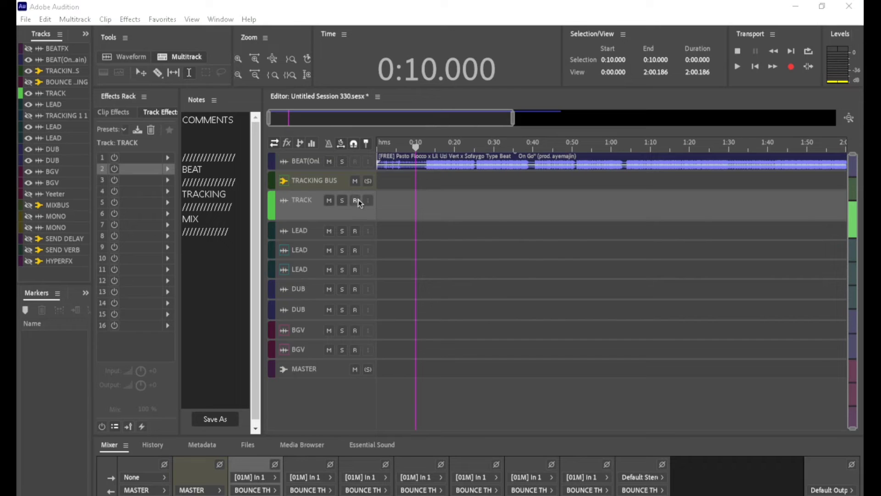
click(354, 200)
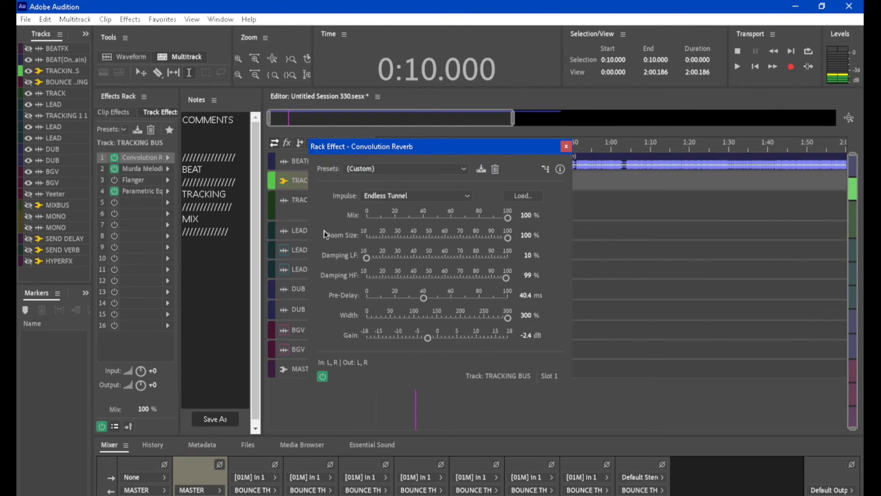
Step: Lower the TRACKING BUS Parametric EQ low-pass cutoff to about 2969 Hz
click(566, 146)
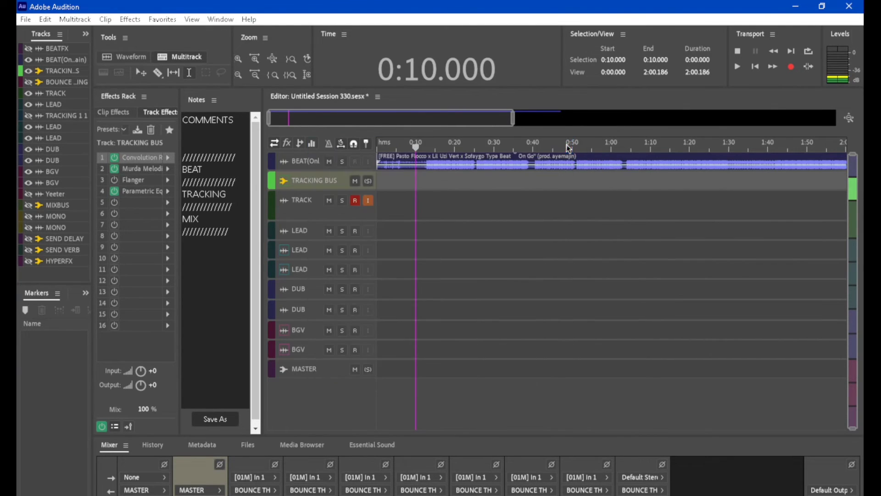
double_click(142, 168)
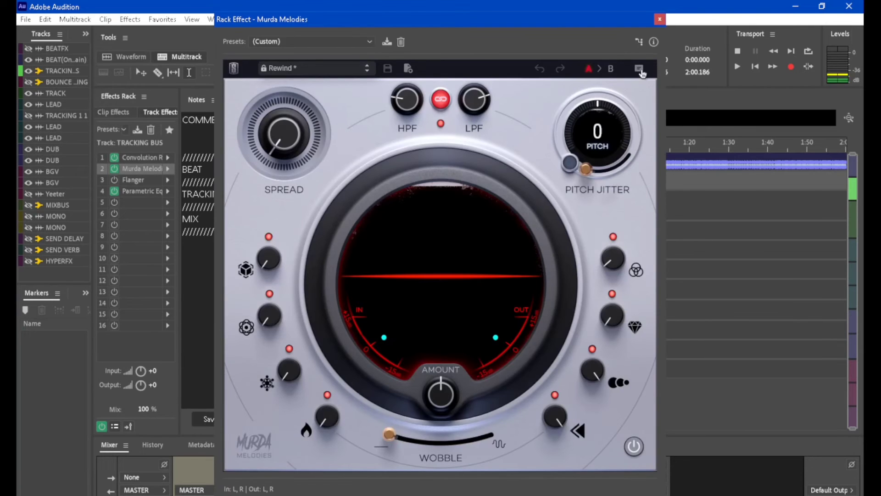
click(659, 19)
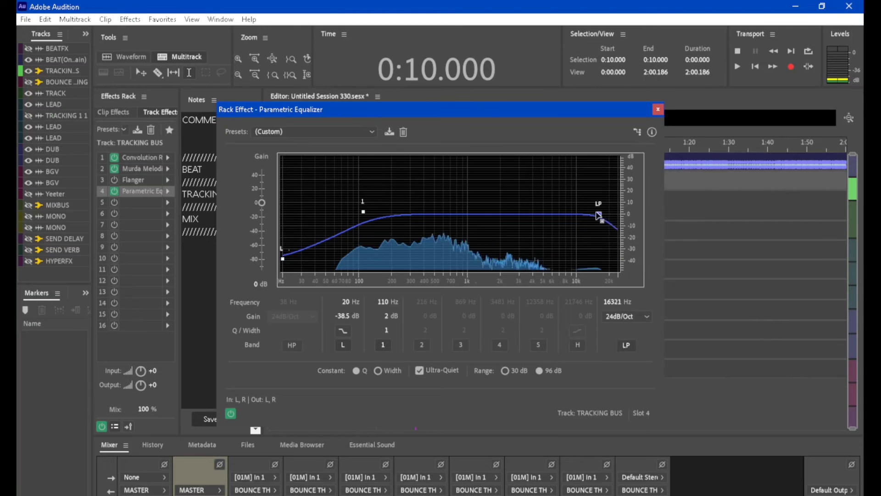
drag(599, 216, 518, 215)
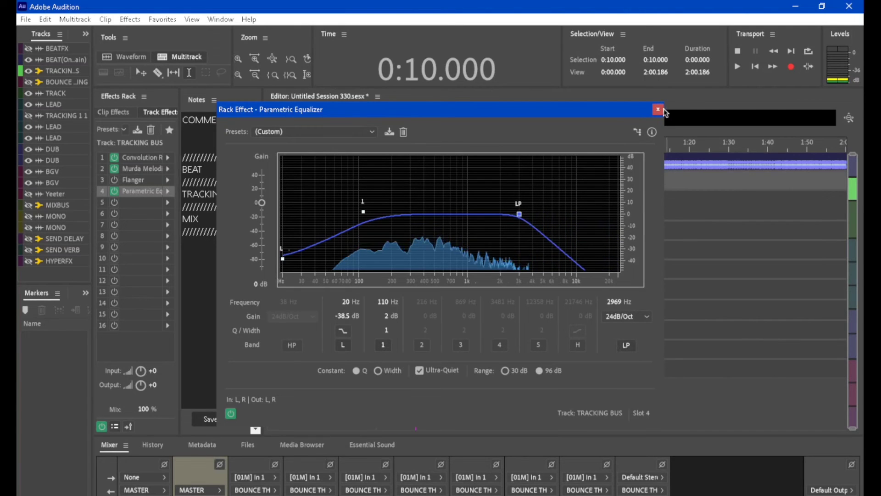
click(658, 109)
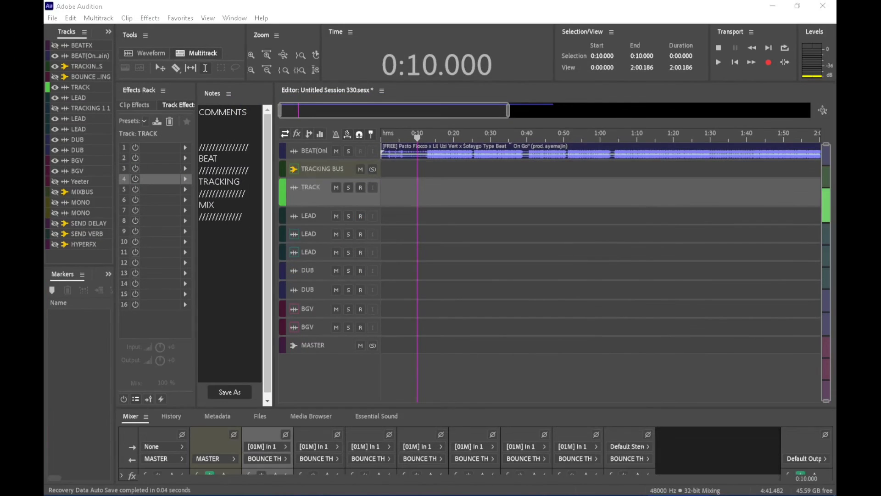
mouse_move(389, 277)
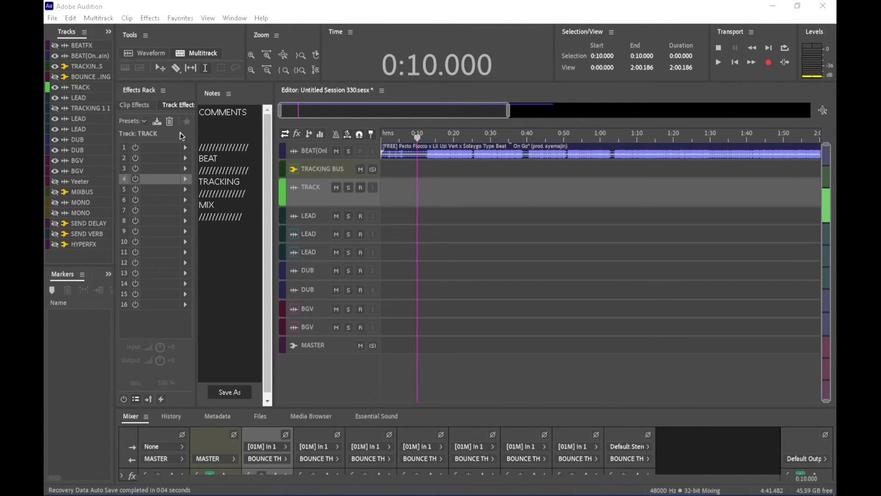
mouse_move(365, 208)
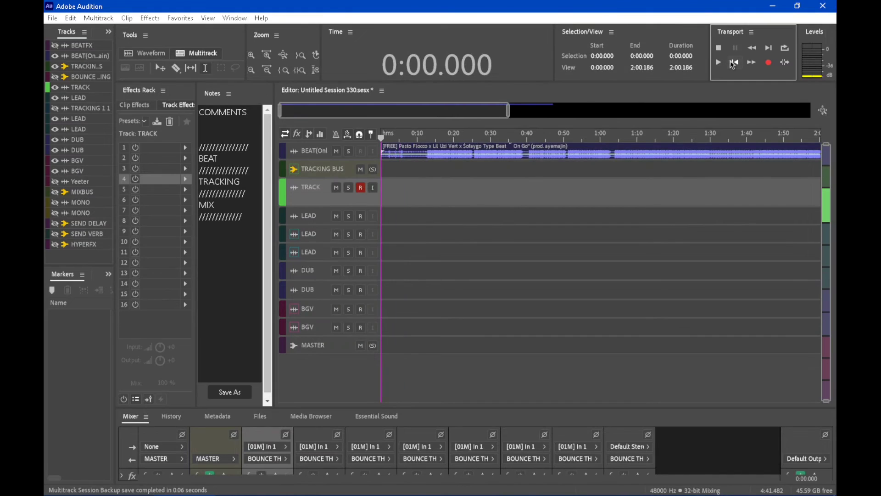
Step: Record a roughly four-second vocal take, TRACK_006, on the TRACK track
click(767, 62)
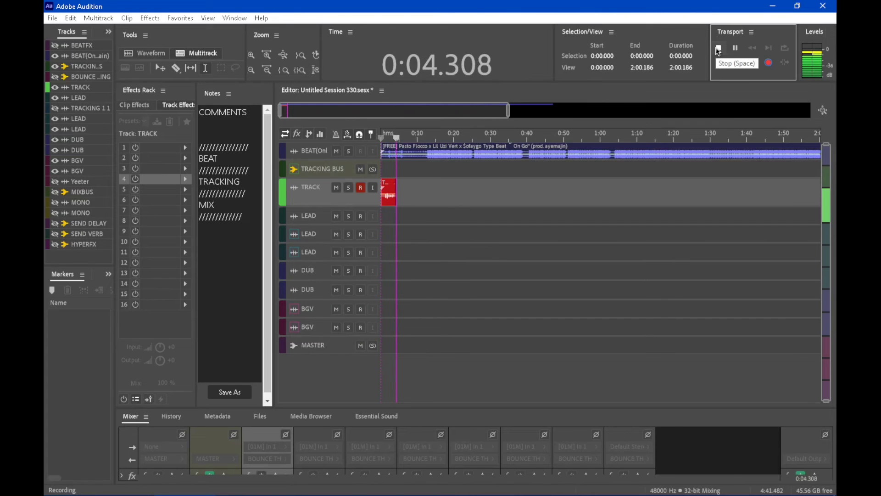
click(718, 47)
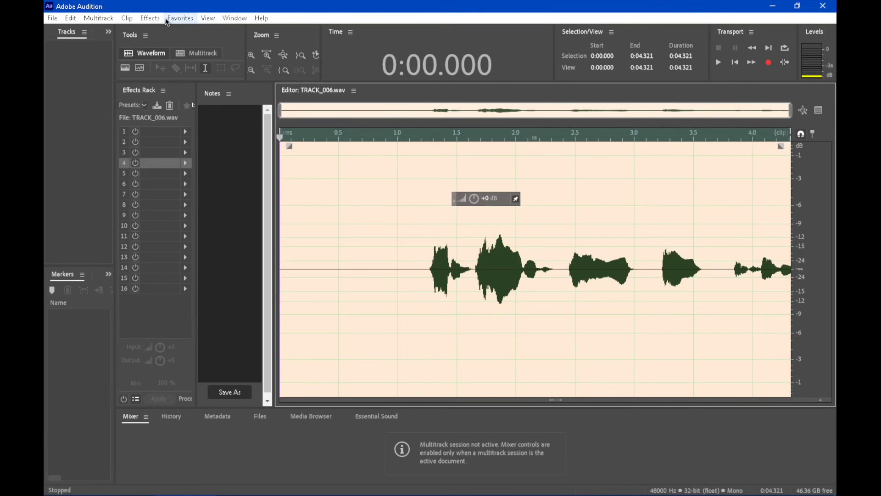
Step: Start recording a new Favorite with TRACK_006 open and acknowledge the recording notice
click(181, 17)
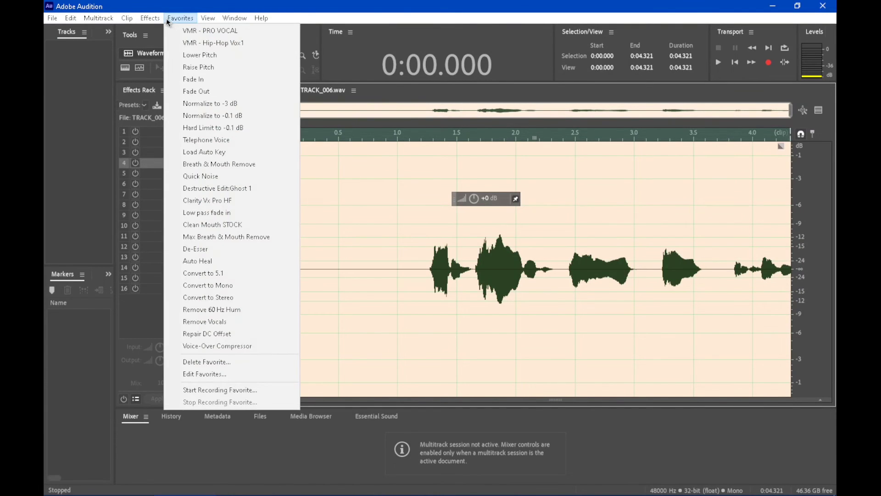
mouse_move(242, 389)
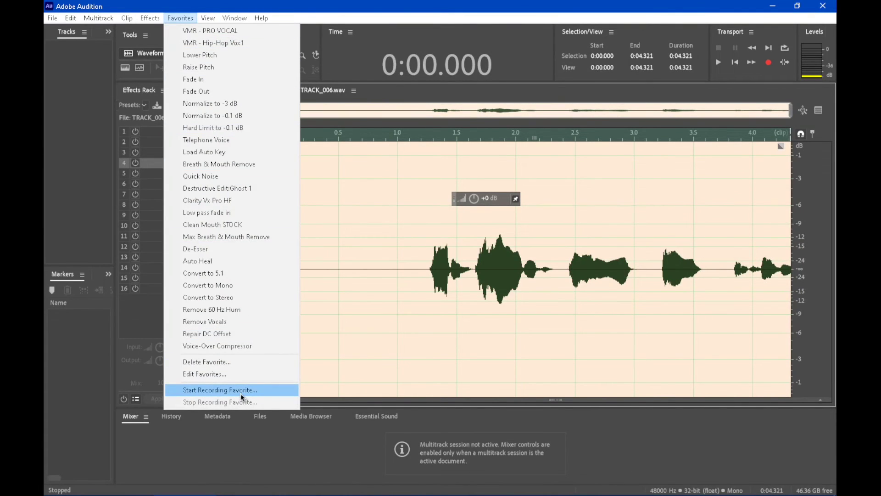
click(220, 389)
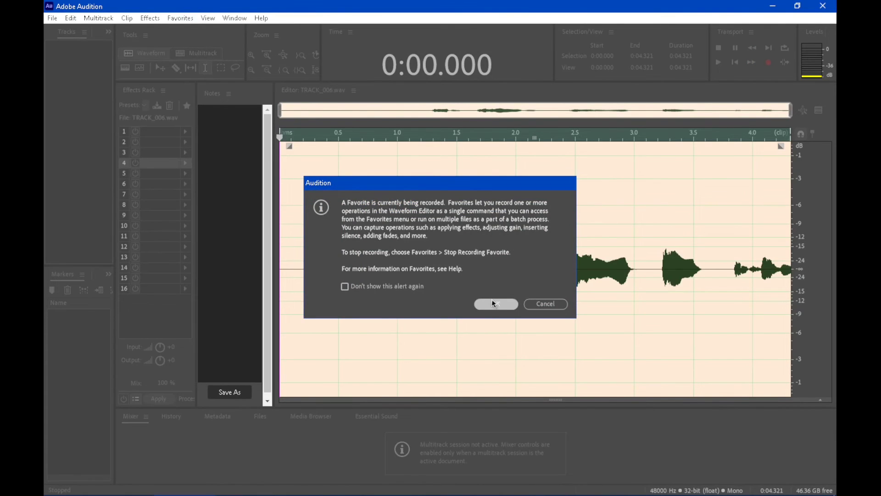
click(495, 303)
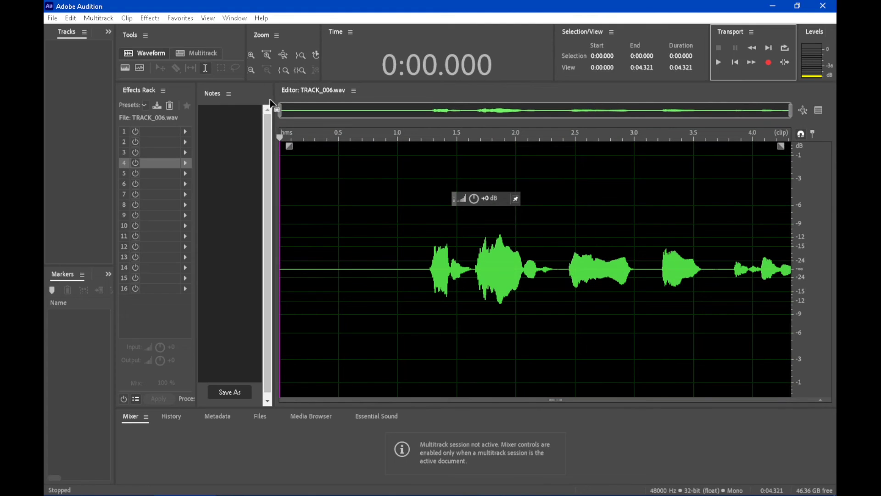
Step: Reverse the TRACK_006 take, apply Full Reverb, then reverse it back forward
click(149, 18)
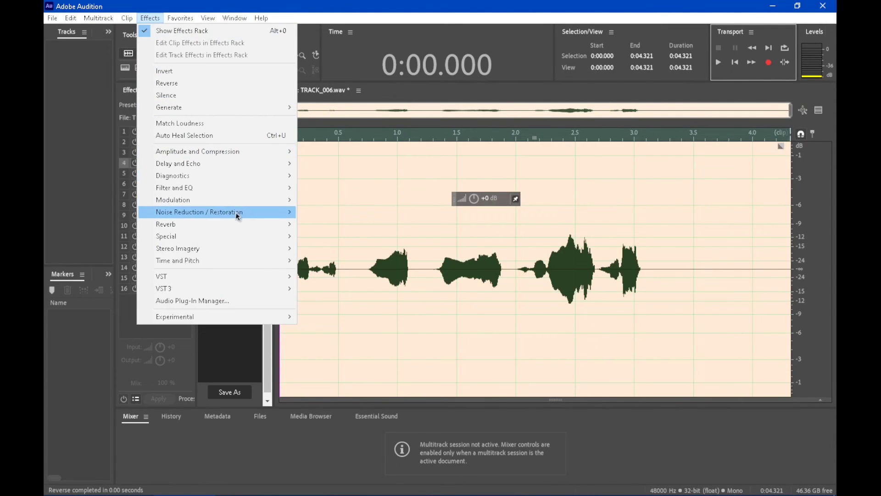
mouse_move(165, 224)
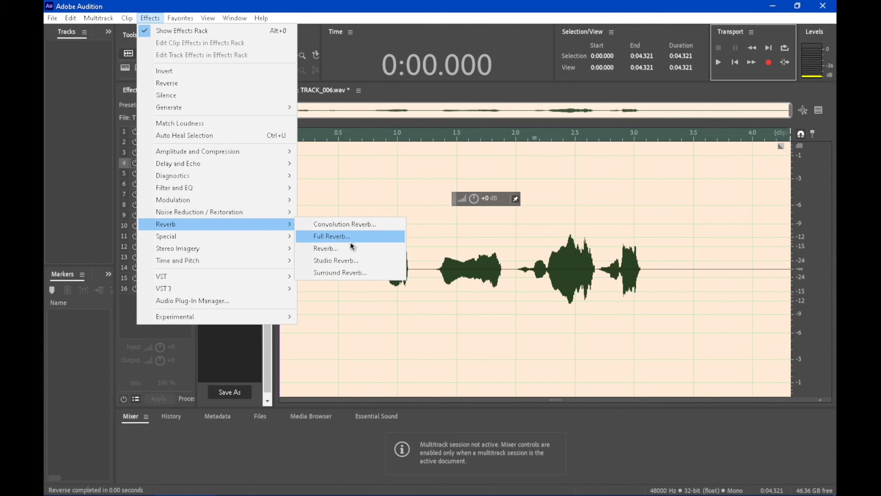
click(331, 236)
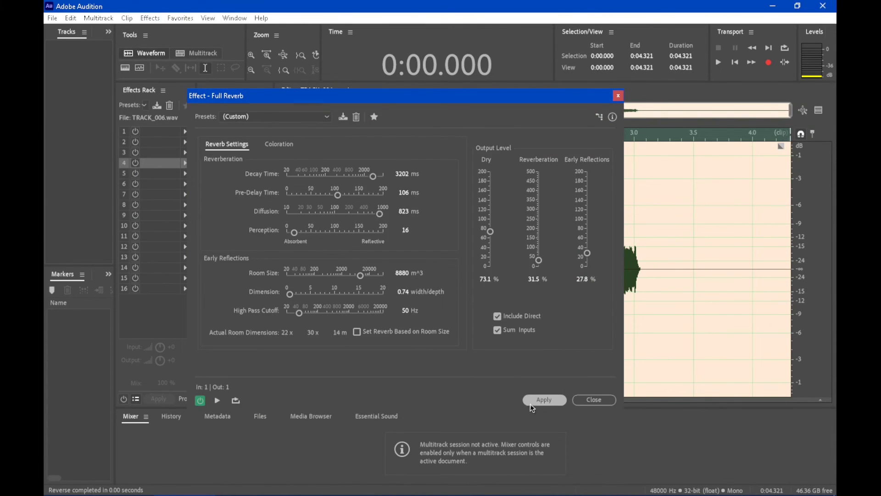
click(544, 400)
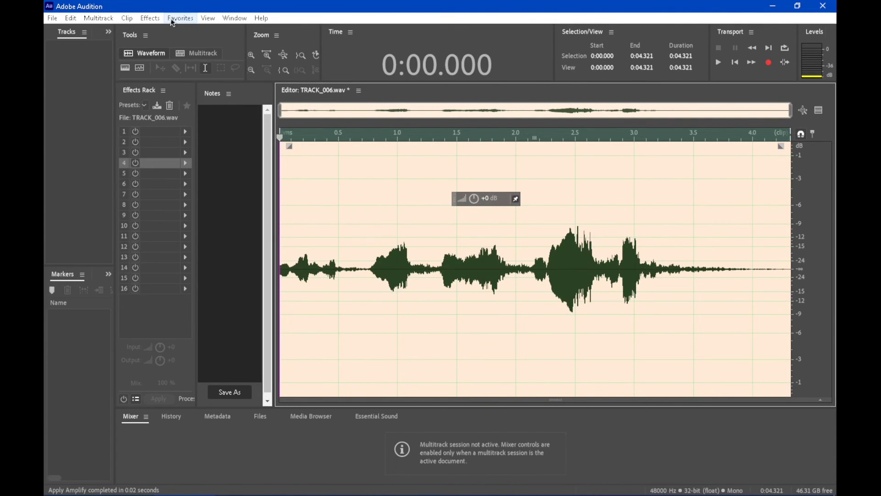
click(126, 17)
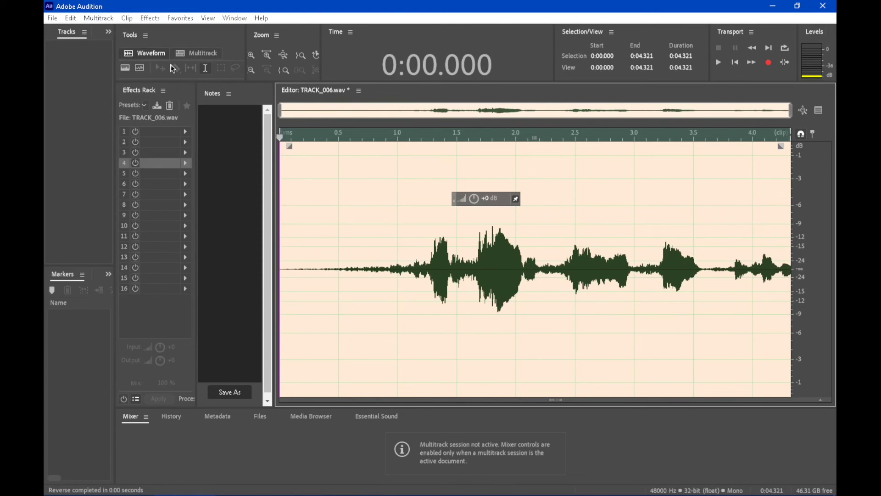
click(180, 17)
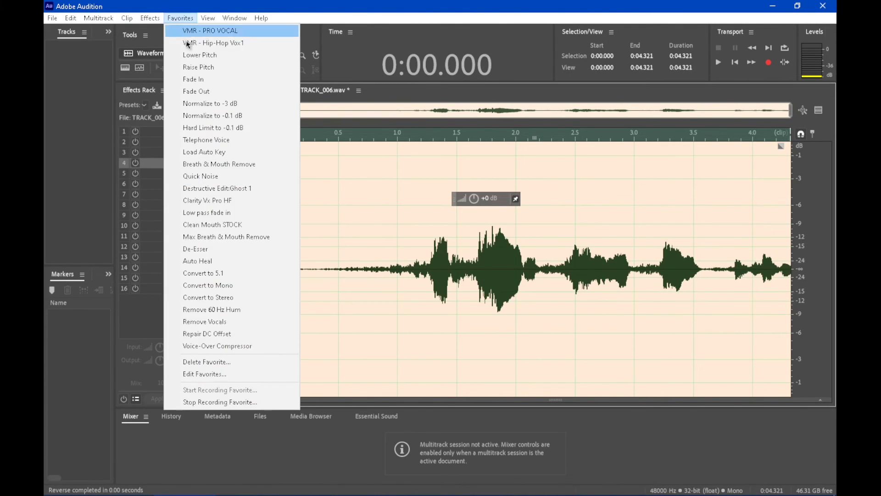
mouse_move(265, 408)
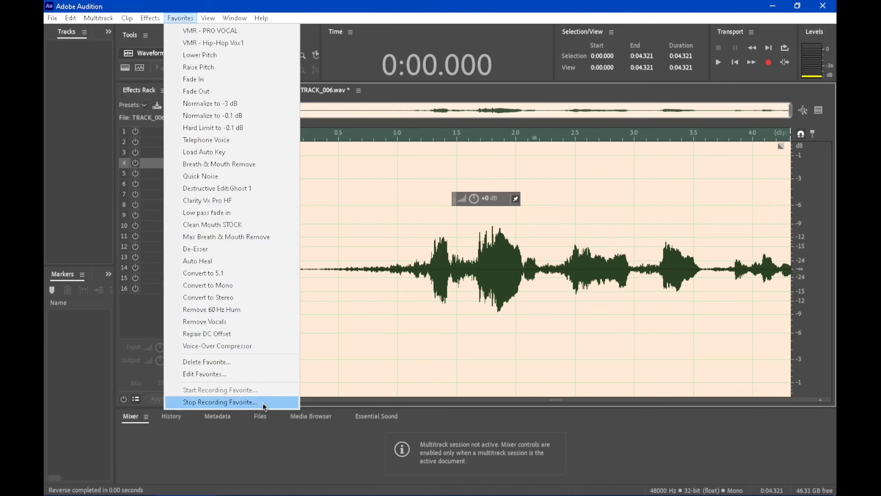
Step: Stop recording the Favorite and name it 'AA GHOSTLY'
click(219, 402)
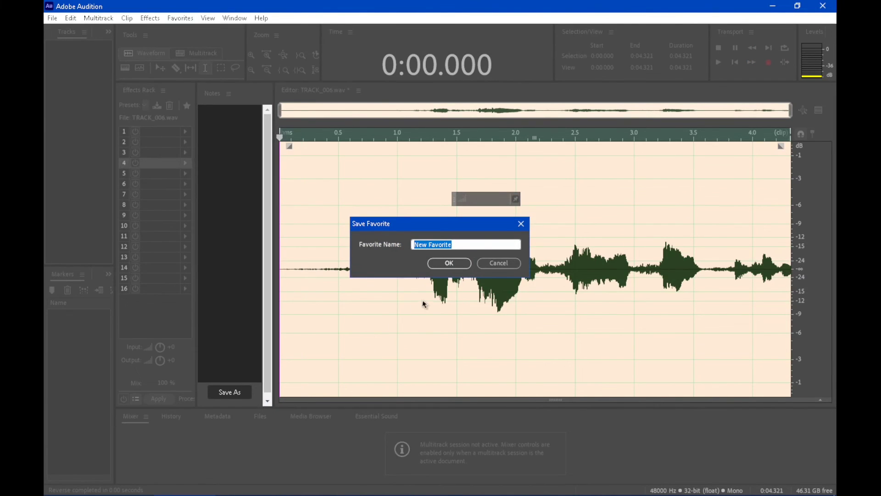
mouse_move(430, 275)
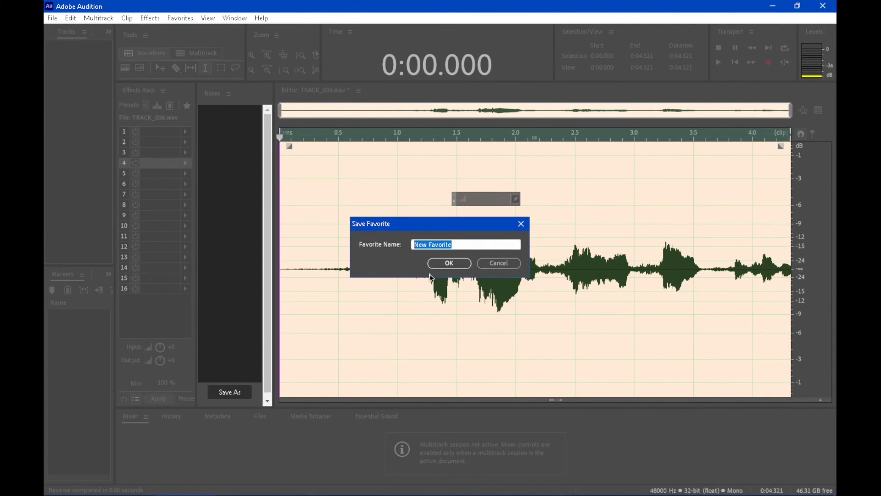
text(AA)
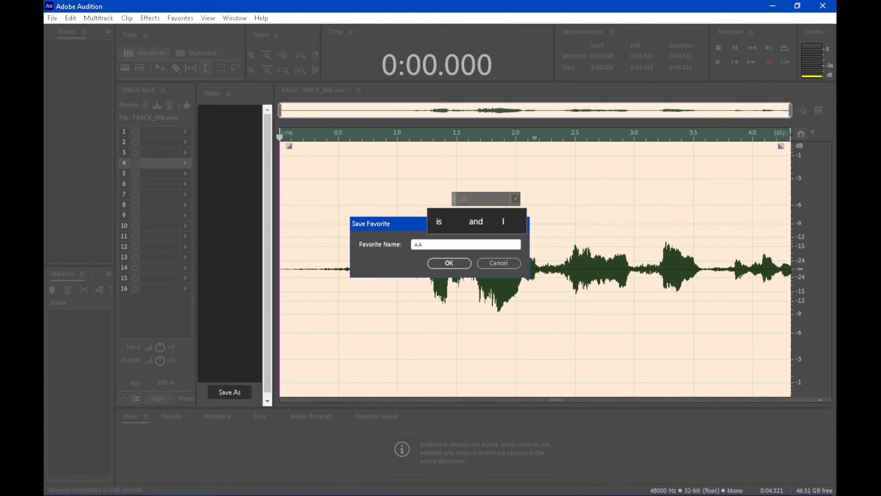
text(GHOS)
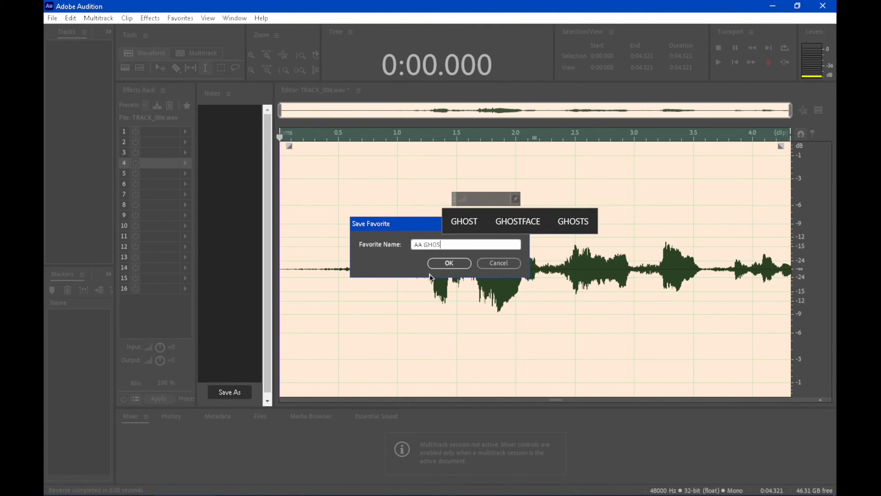
text(TLY)
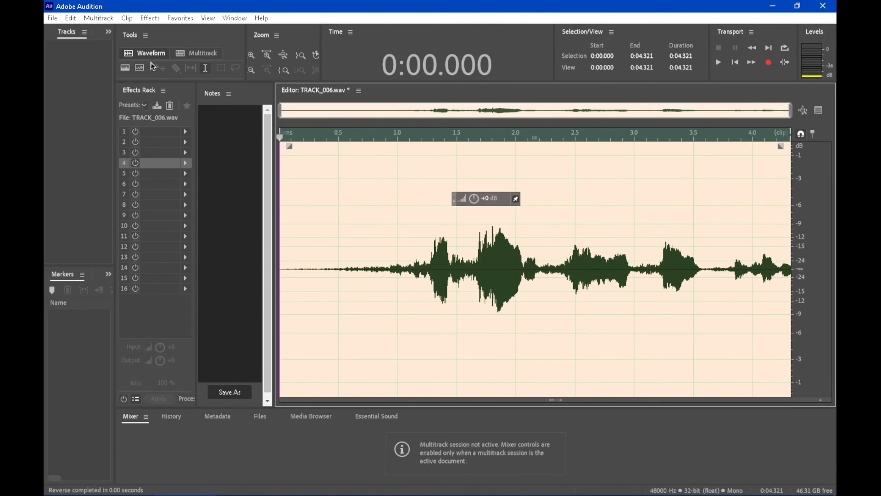
mouse_move(421, 265)
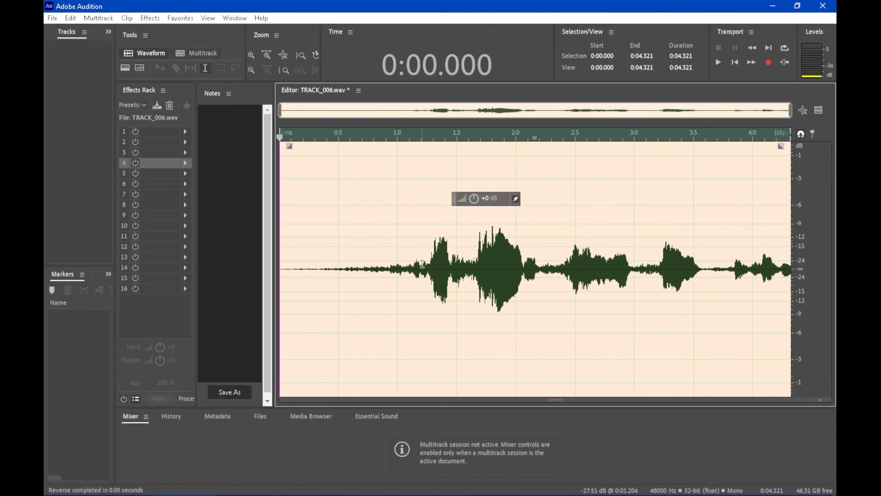
Step: Play the reverse-reverbed TRACK_006 vocal from near its start, then stop playback
click(327, 249)
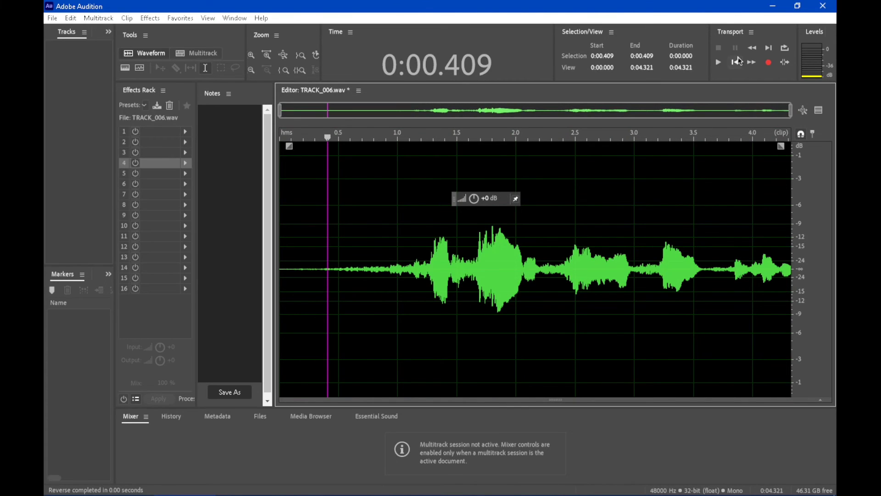
click(718, 47)
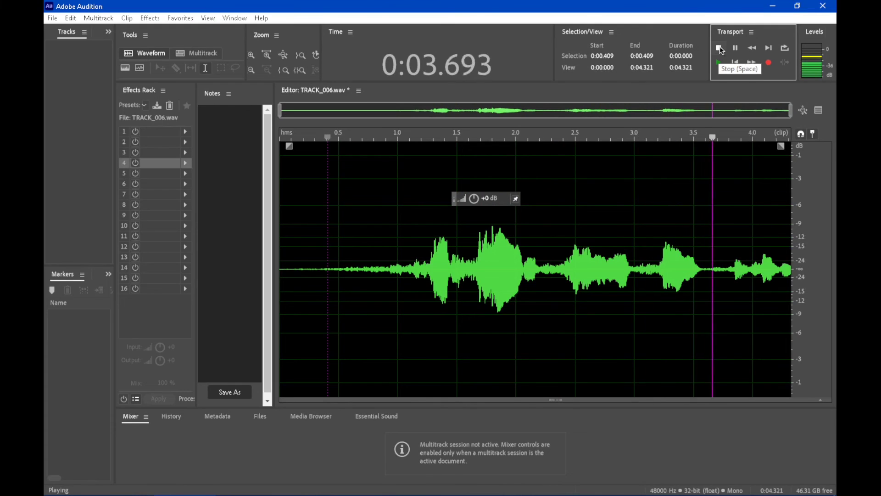
click(70, 17)
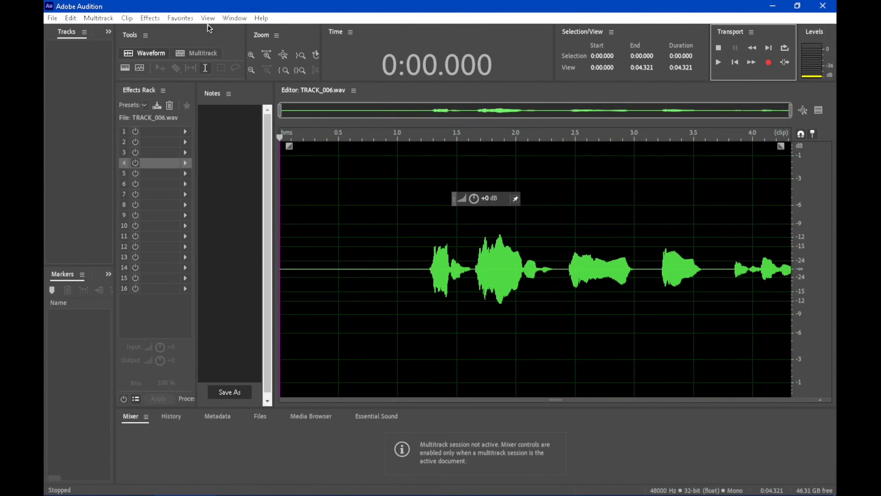
Step: Apply the AA GHOSTLY favorite to TRACK_006, play it back, then return to multitrack
click(180, 17)
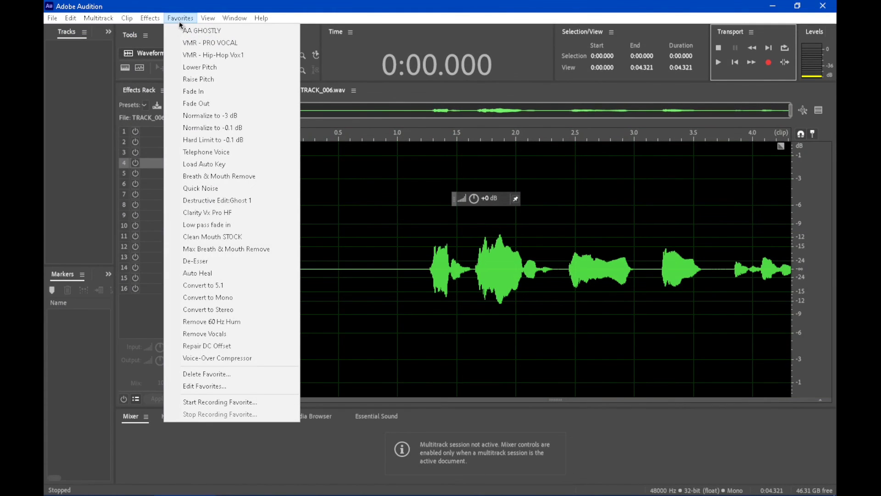
mouse_move(201, 30)
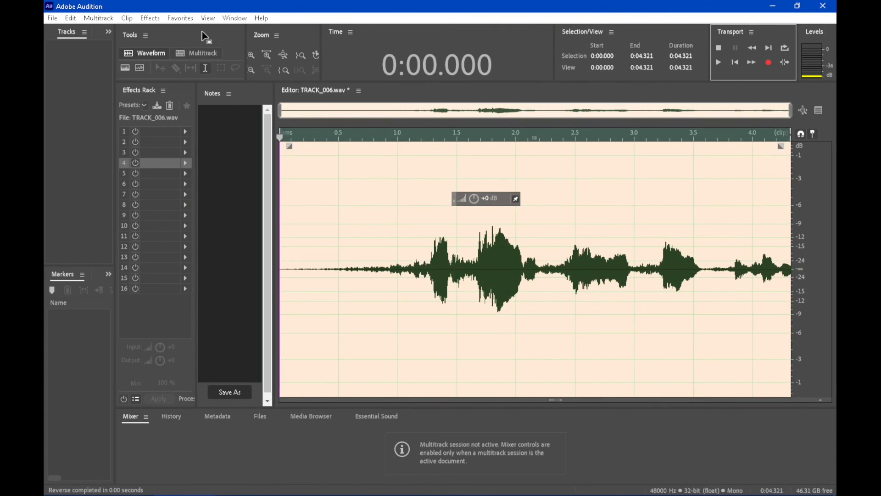
click(718, 63)
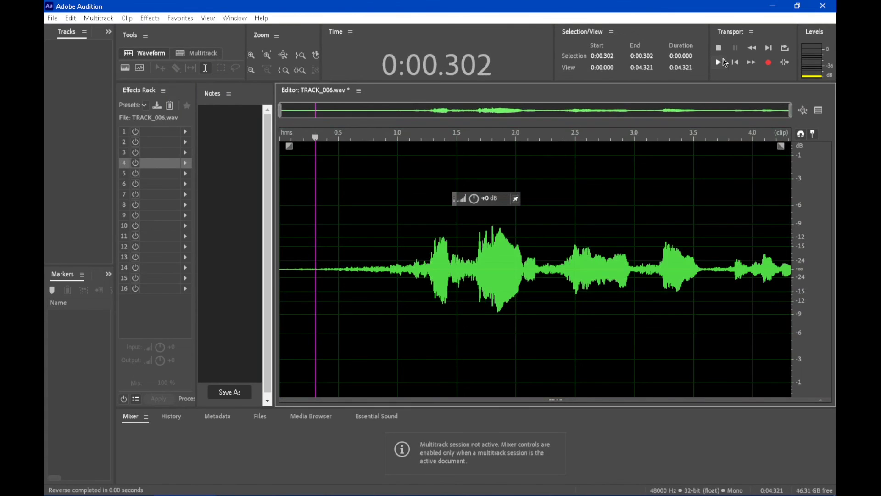
click(718, 63)
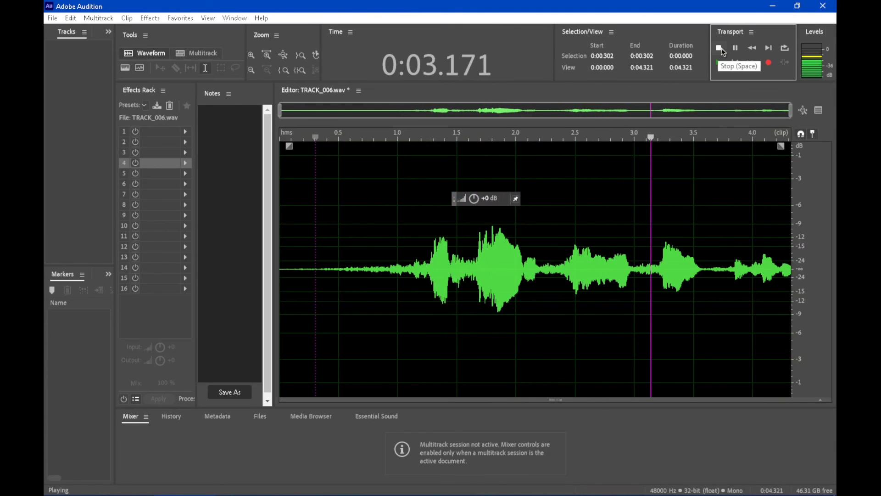
click(719, 47)
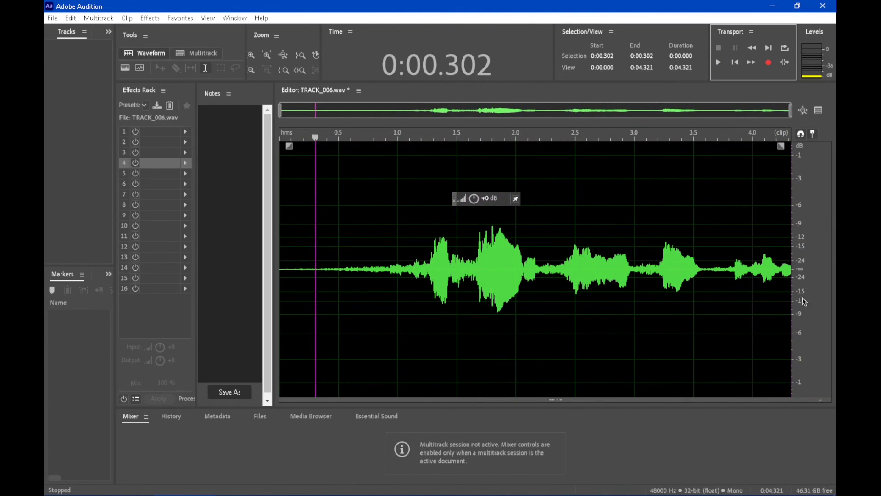
mouse_move(182, 51)
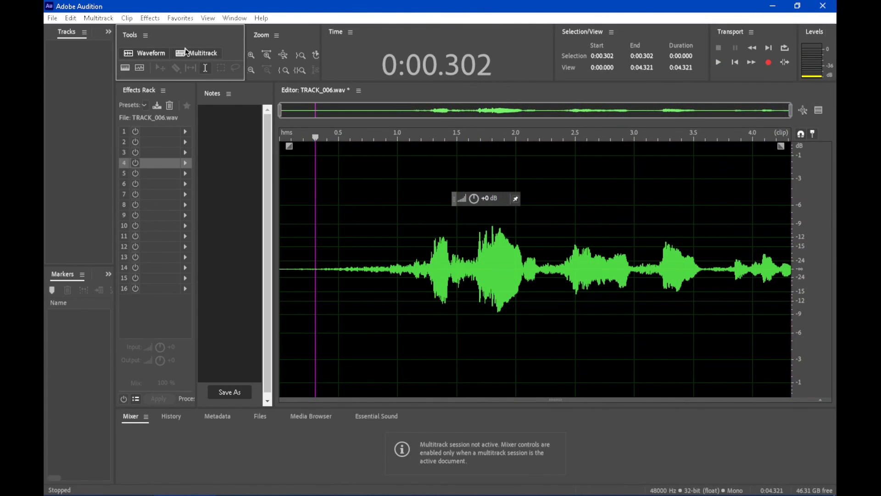
click(201, 52)
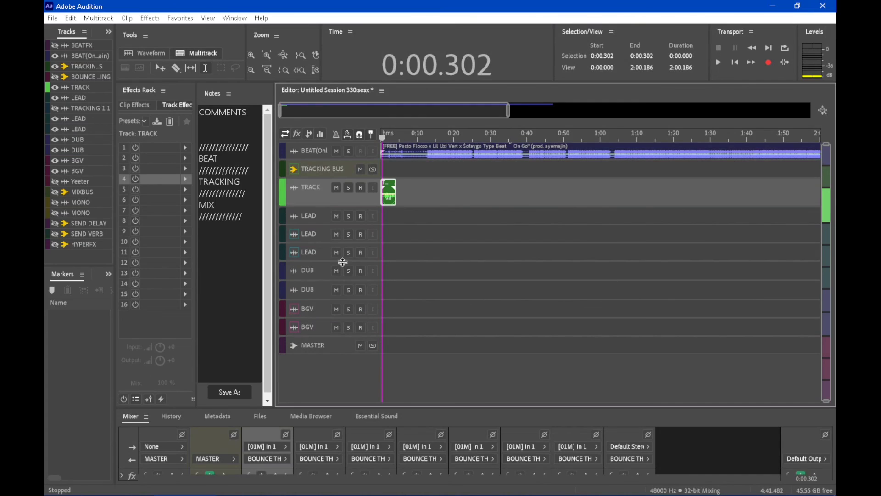
mouse_move(478, 132)
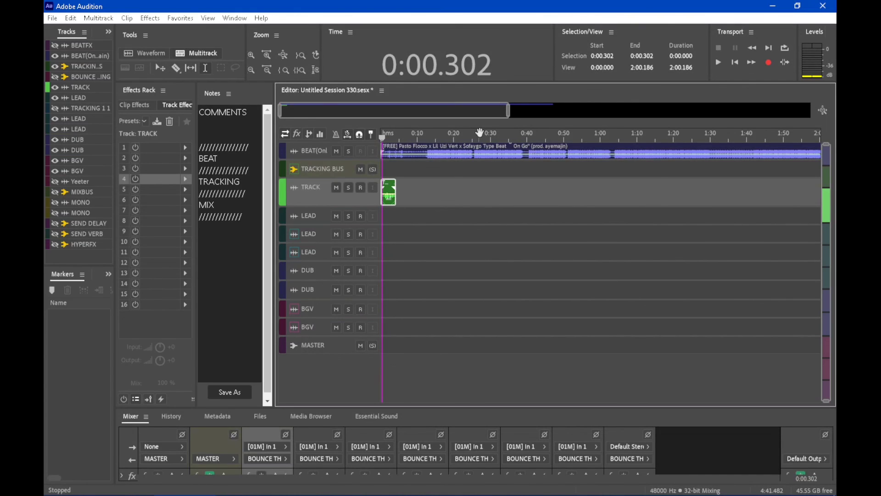
mouse_move(483, 236)
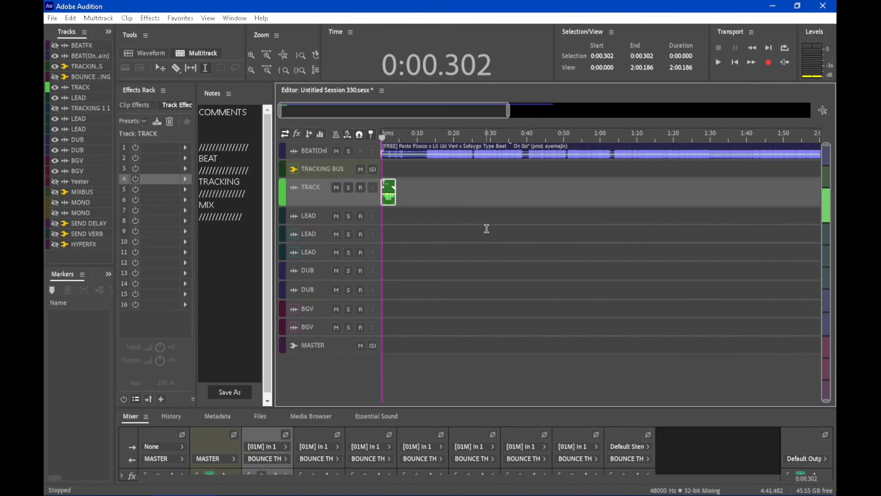
mouse_move(504, 250)
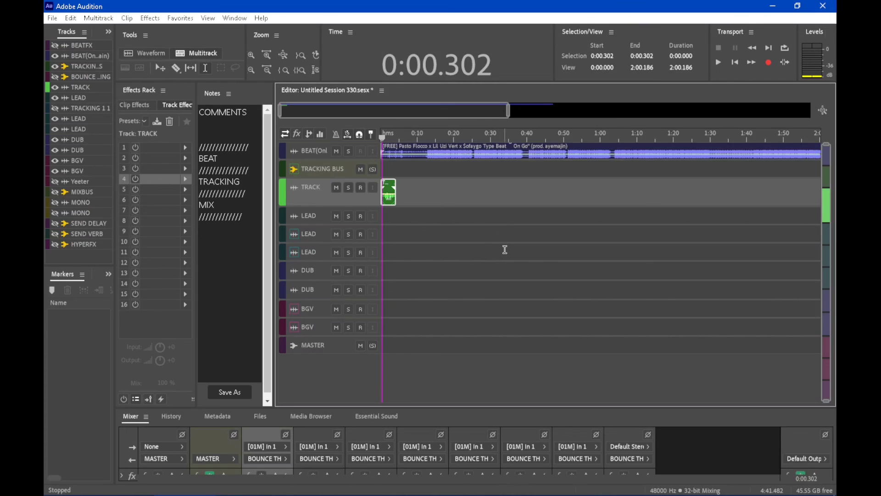